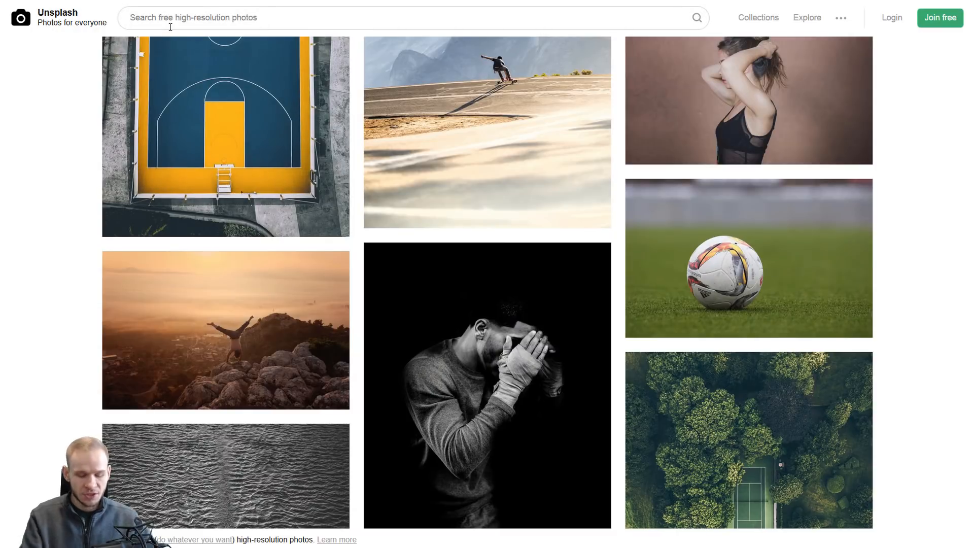
Step: Search Unsplash for 'running' and browse the sprinter photo results
{"action": "type", "text": "running"}
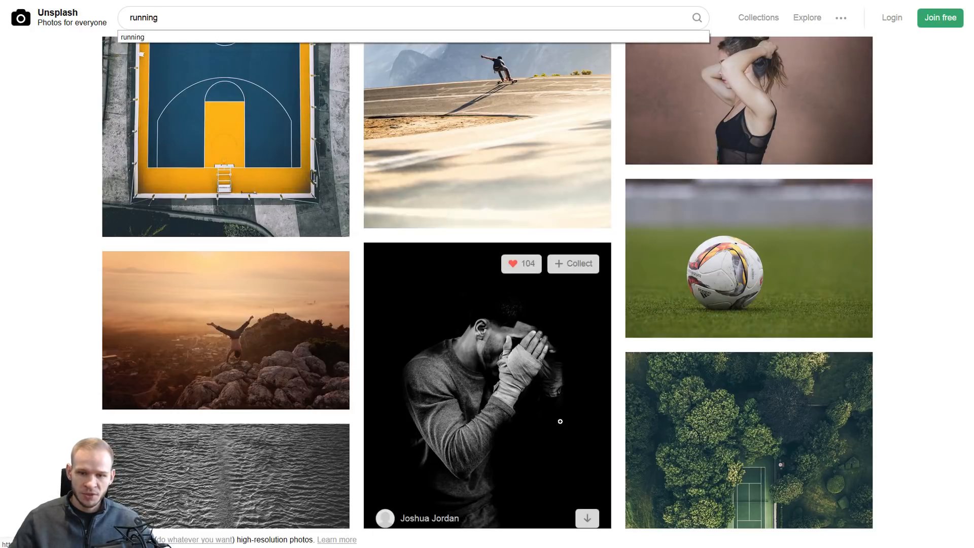
{"action": "scroll", "scroll_direction": "down", "scroll_amount": 3}
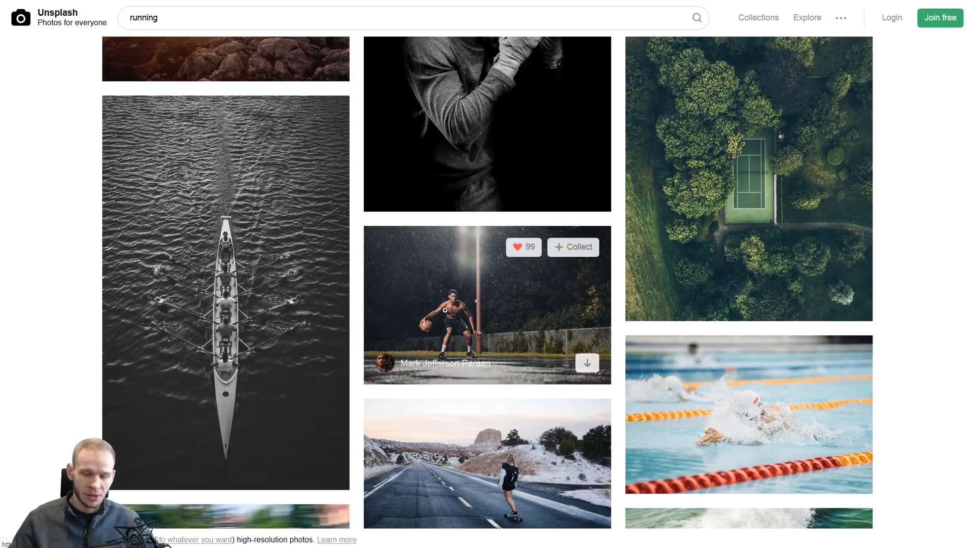
{"action": "mouse_move", "coordinate": [525, 480]}
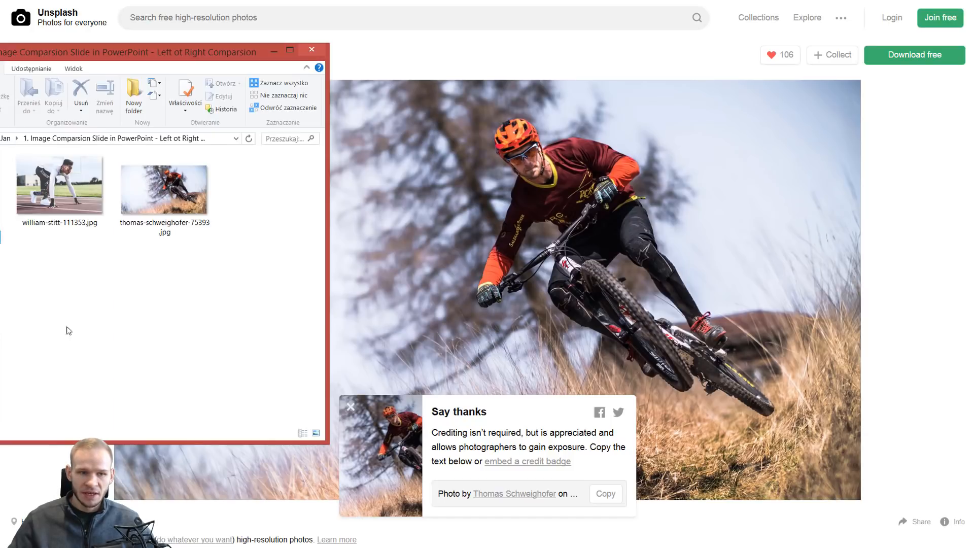
Step: Insert the downloaded mountain-biker photo onto the blank first slide, filling it
{"action": "left_click", "coordinate": [164, 189]}
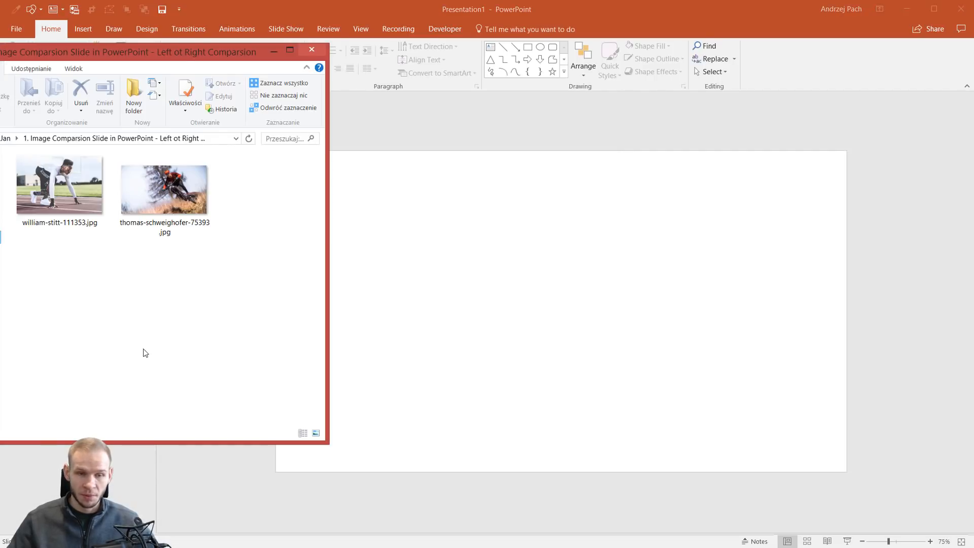
{"action": "left_click", "coordinate": [164, 190]}
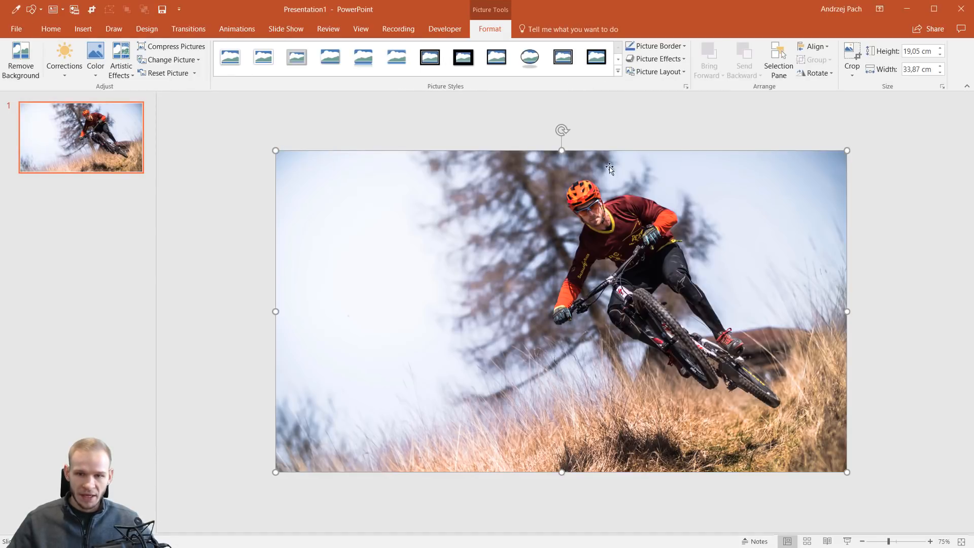
{"action": "mouse_move", "coordinate": [805, 155]}
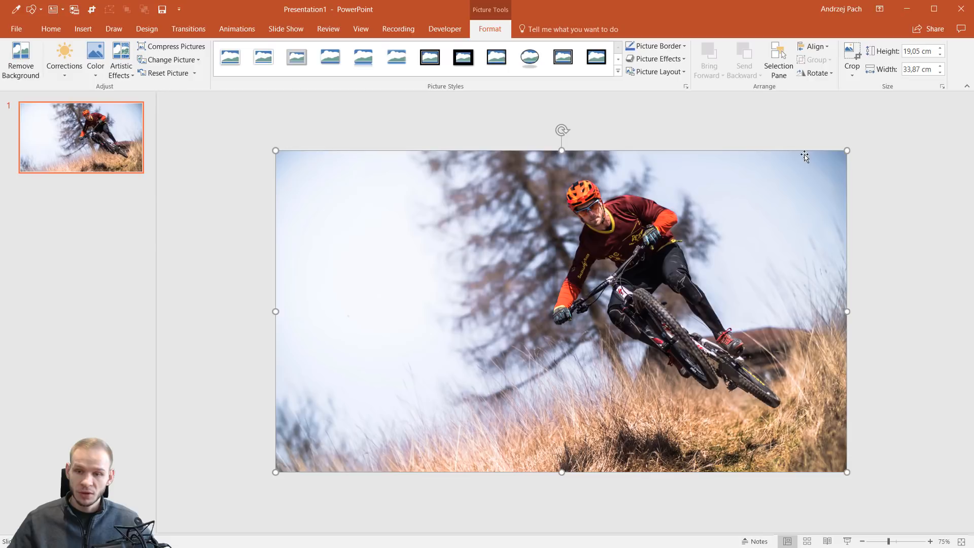
{"action": "mouse_move", "coordinate": [502, 374]}
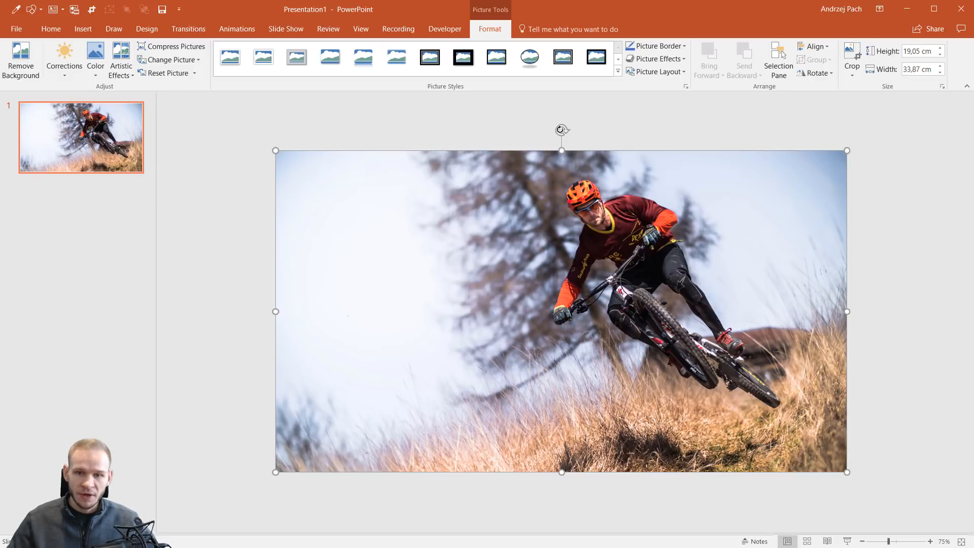
{"action": "mouse_move", "coordinate": [546, 162]}
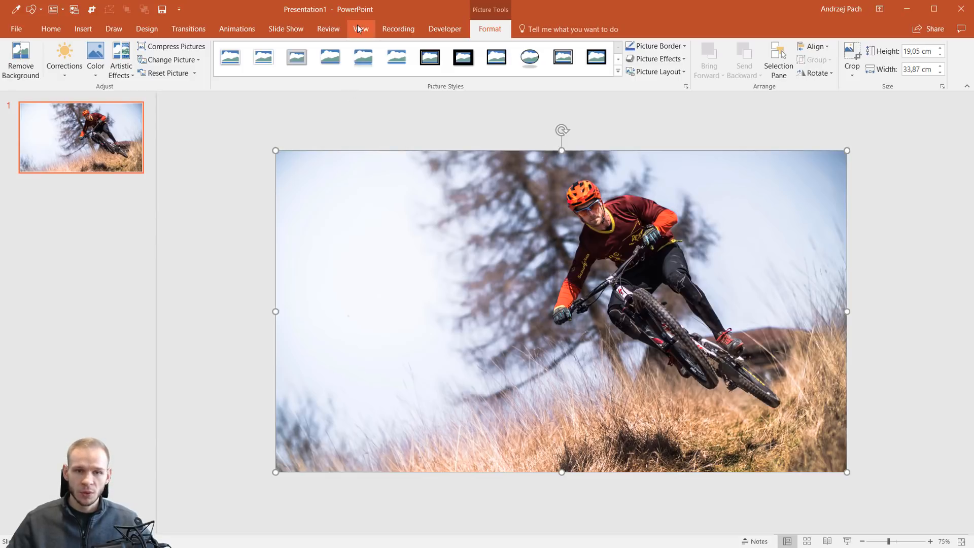
Step: Turn on the slide alignment guides and the rulers from the View options
{"action": "left_click", "coordinate": [360, 28]}
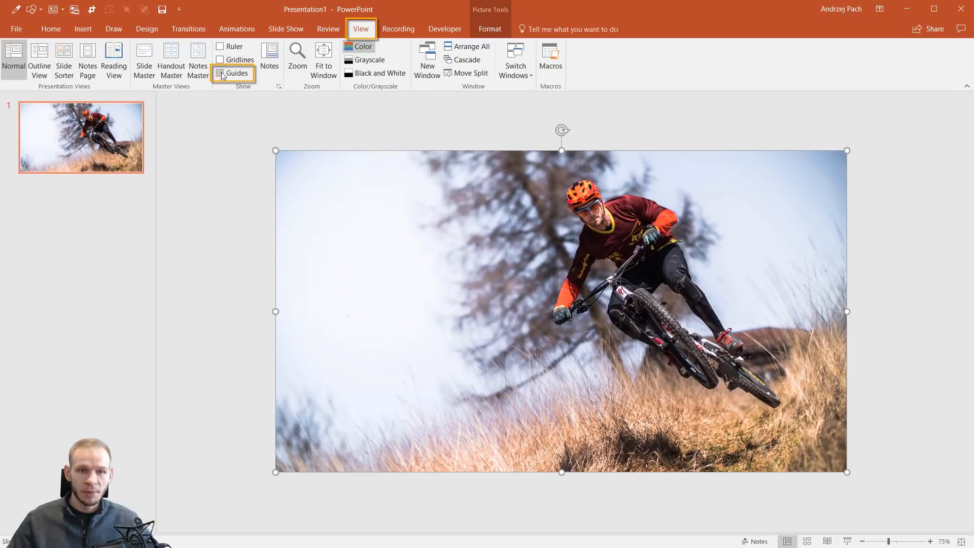
{"action": "left_click", "coordinate": [221, 73]}
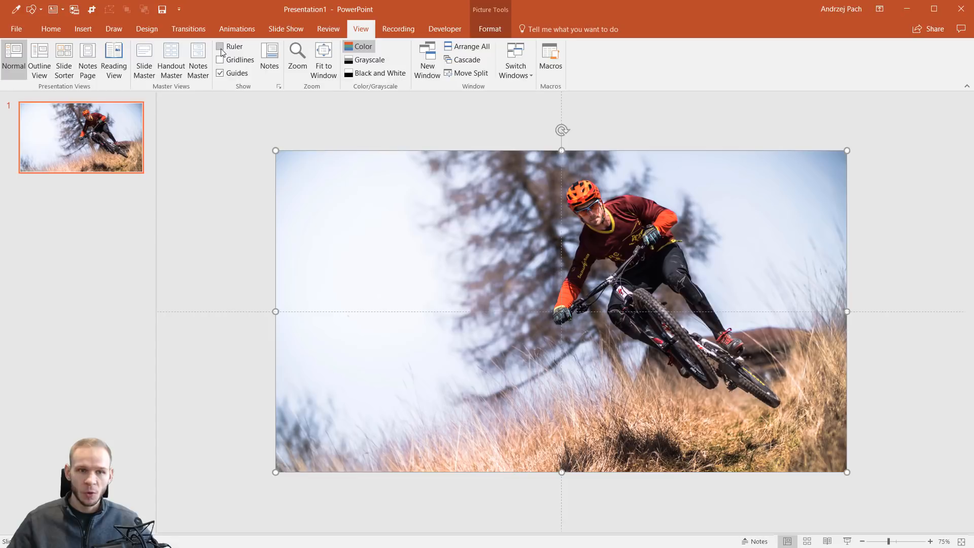
{"action": "left_click", "coordinate": [220, 46]}
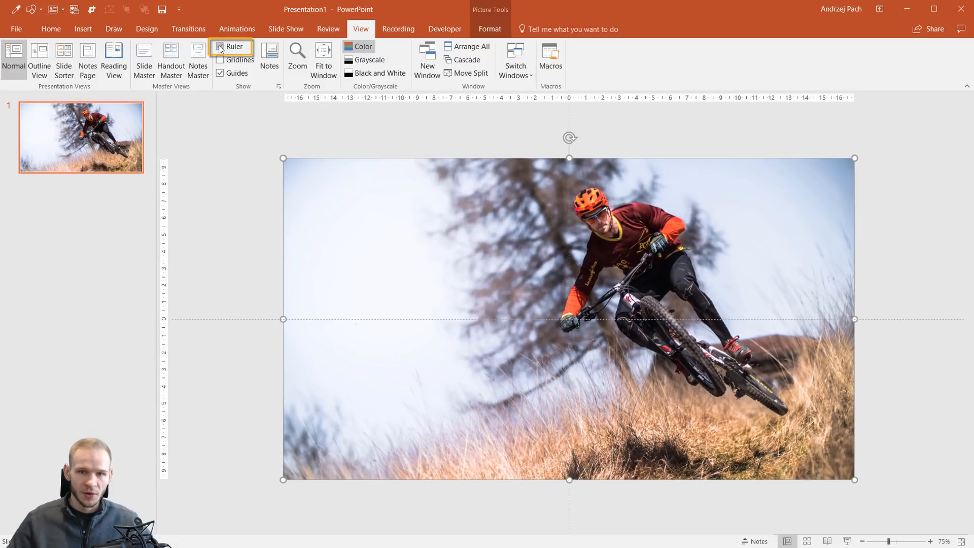
{"action": "left_click", "coordinate": [220, 46]}
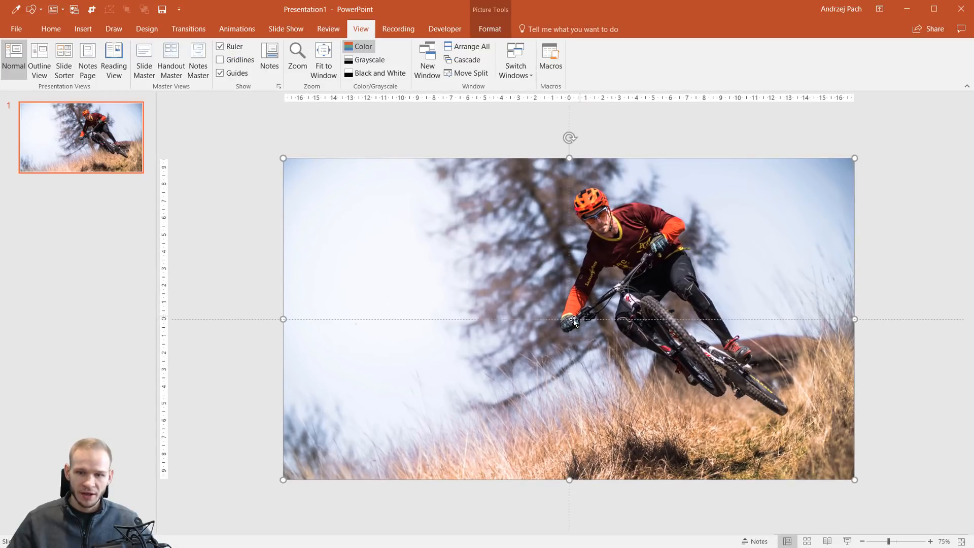
{"action": "mouse_move", "coordinate": [485, 270]}
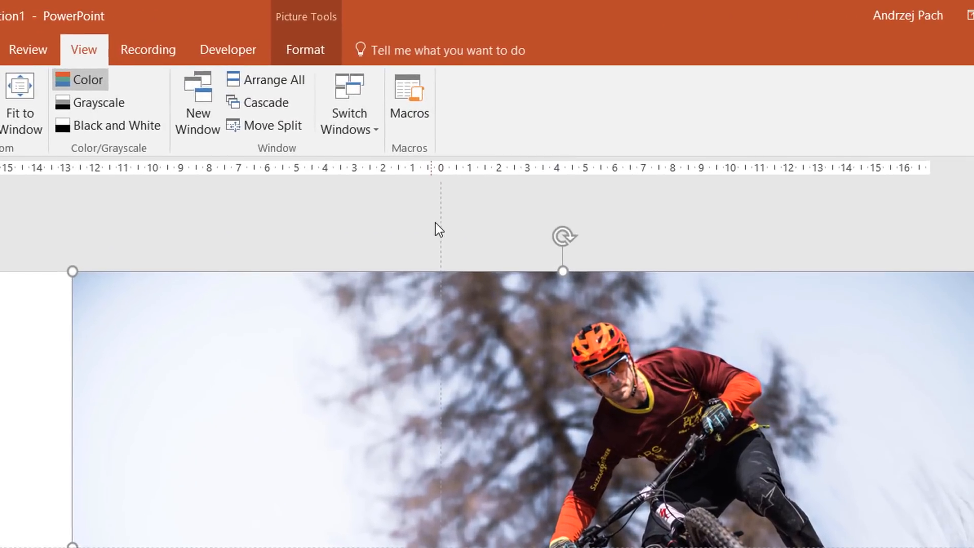
Step: Add a vertical guide beside the centre one via the slide's guide menu
{"action": "right_click", "coordinate": [439, 228]}
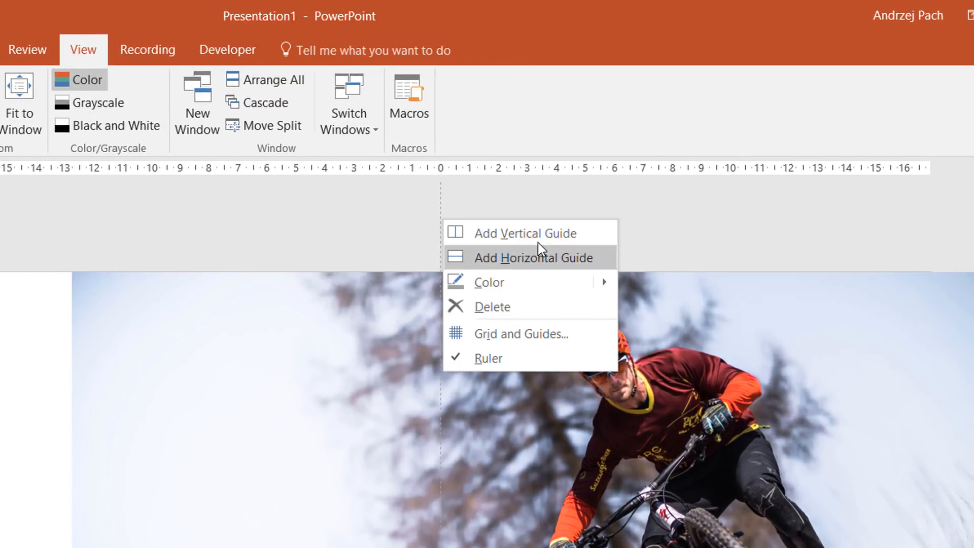
{"action": "left_click", "coordinate": [525, 233]}
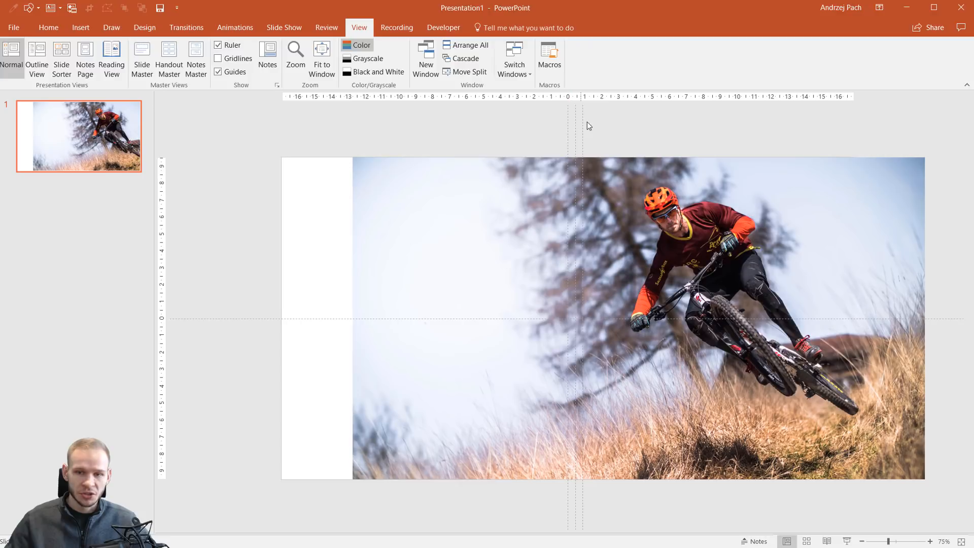
{"action": "mouse_move", "coordinate": [622, 158]}
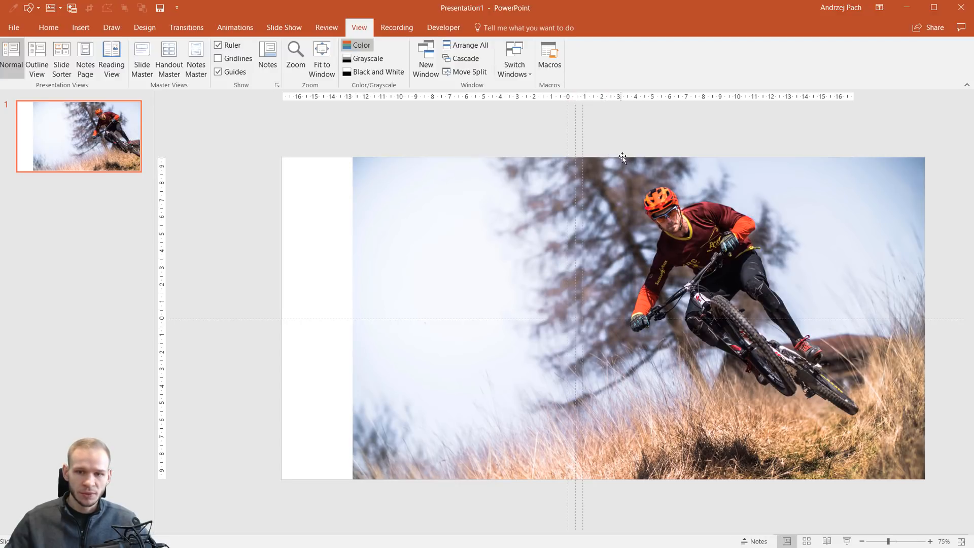
{"action": "mouse_move", "coordinate": [595, 179]}
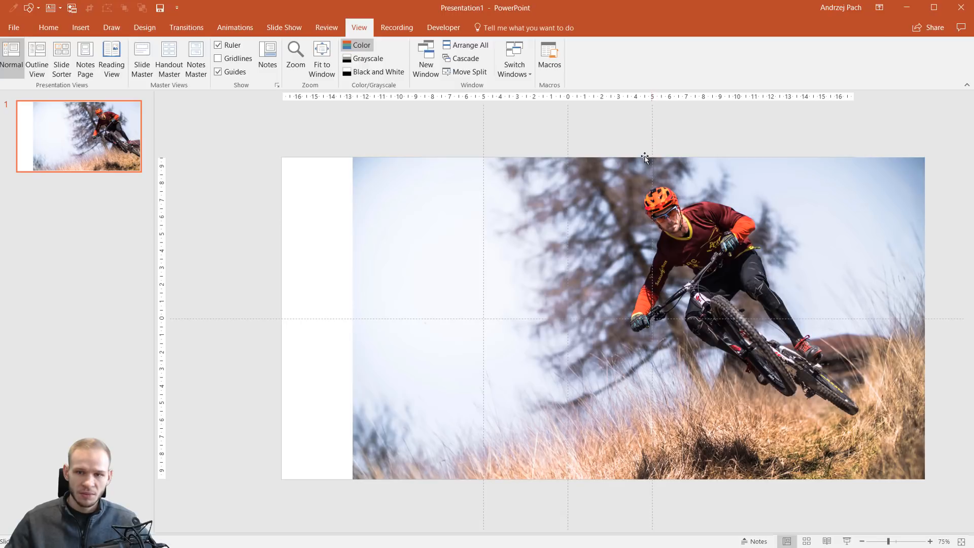
{"action": "mouse_move", "coordinate": [401, 393]}
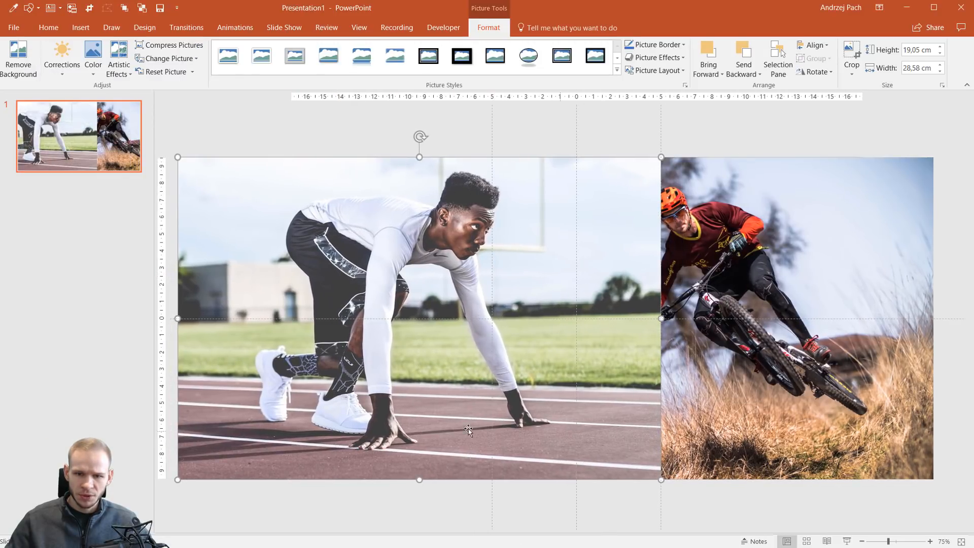
{"action": "mouse_move", "coordinate": [357, 347]}
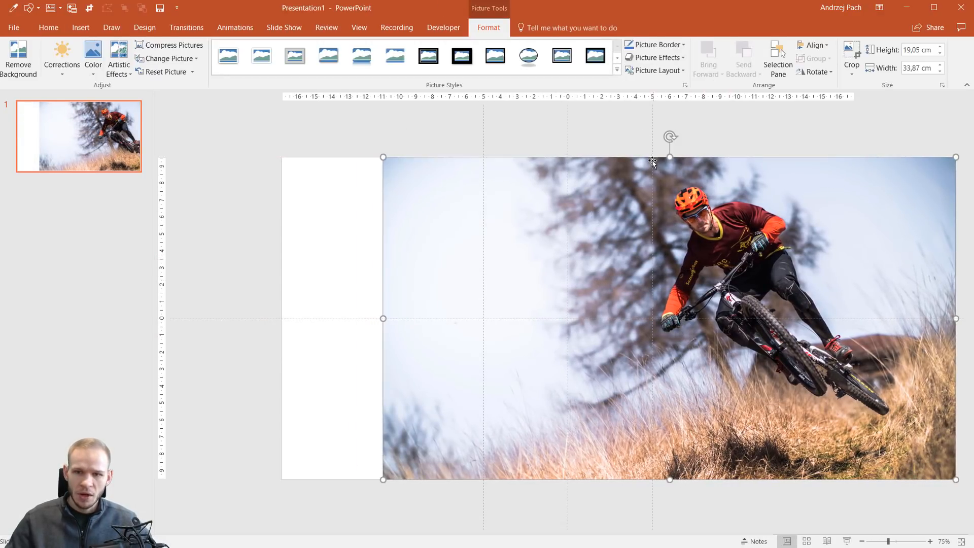
{"action": "mouse_move", "coordinate": [500, 483]}
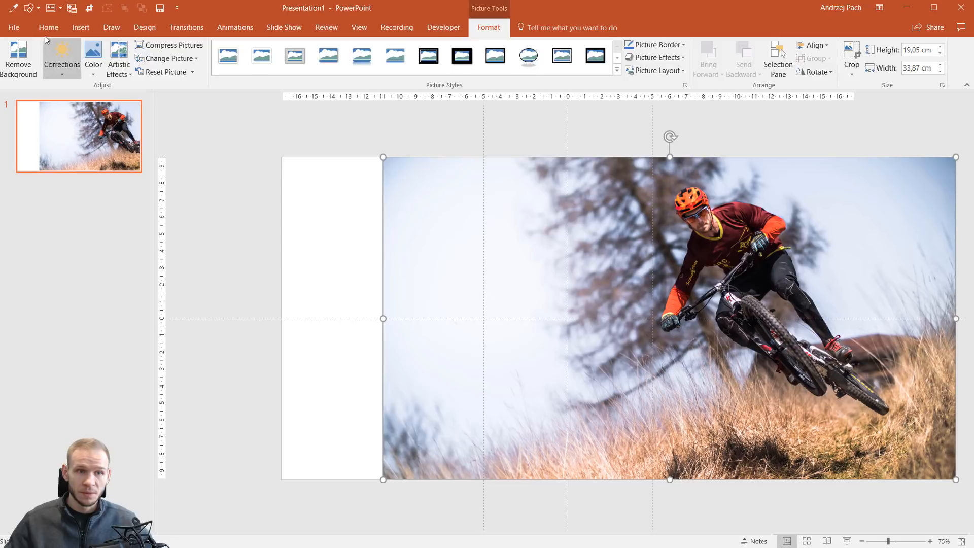
Step: Draw a blue rectangle over the slide's left side, up against the right-hand guide
{"action": "left_click", "coordinate": [81, 27]}
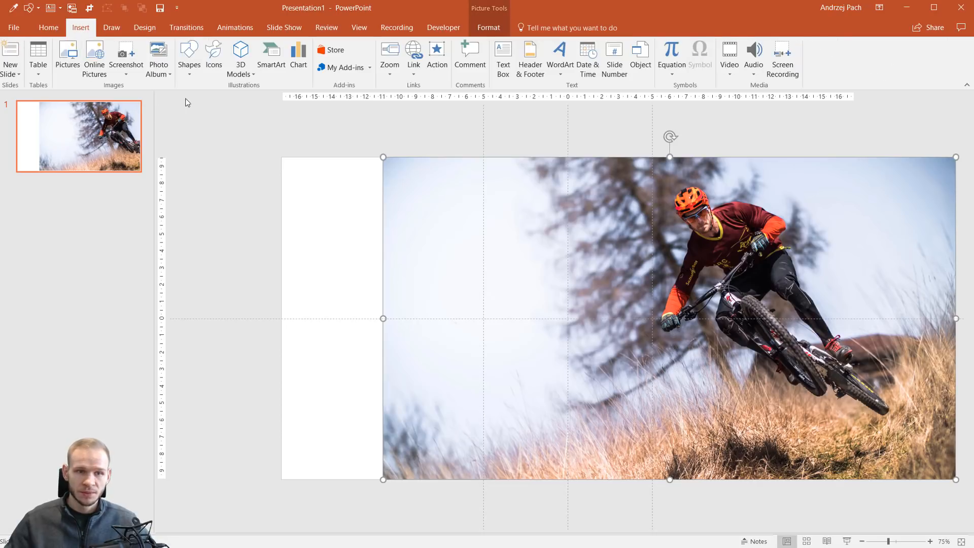
{"action": "left_click", "coordinate": [189, 59]}
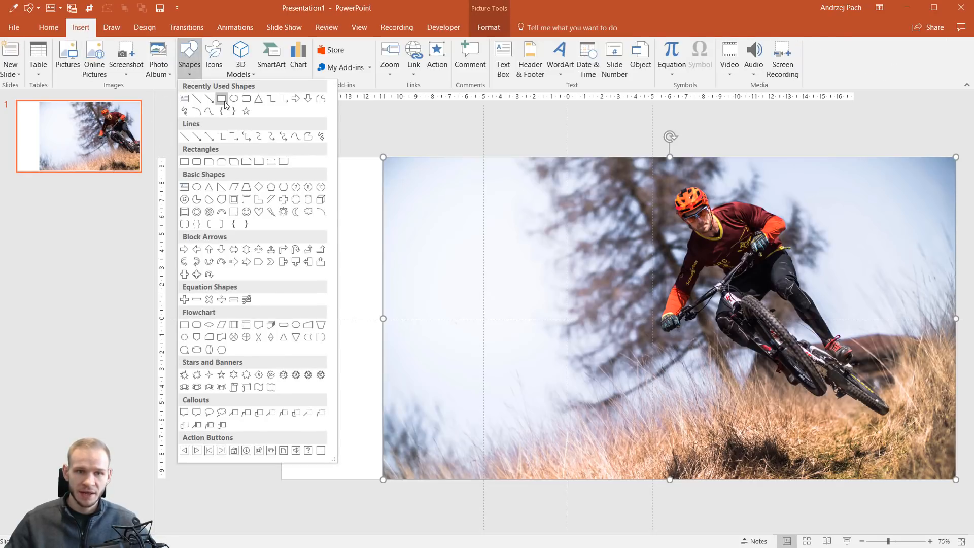
{"action": "left_click", "coordinate": [221, 98]}
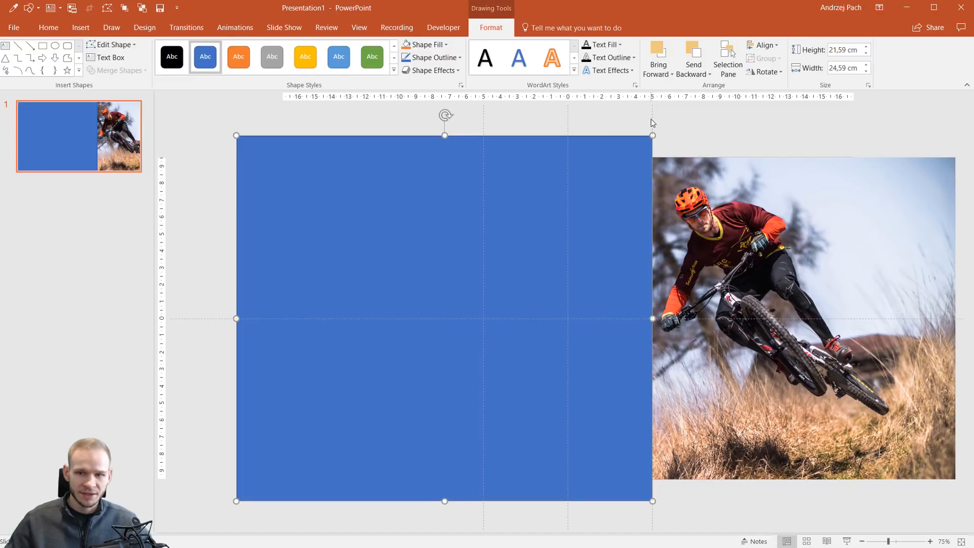
{"action": "right_click", "coordinate": [652, 123]}
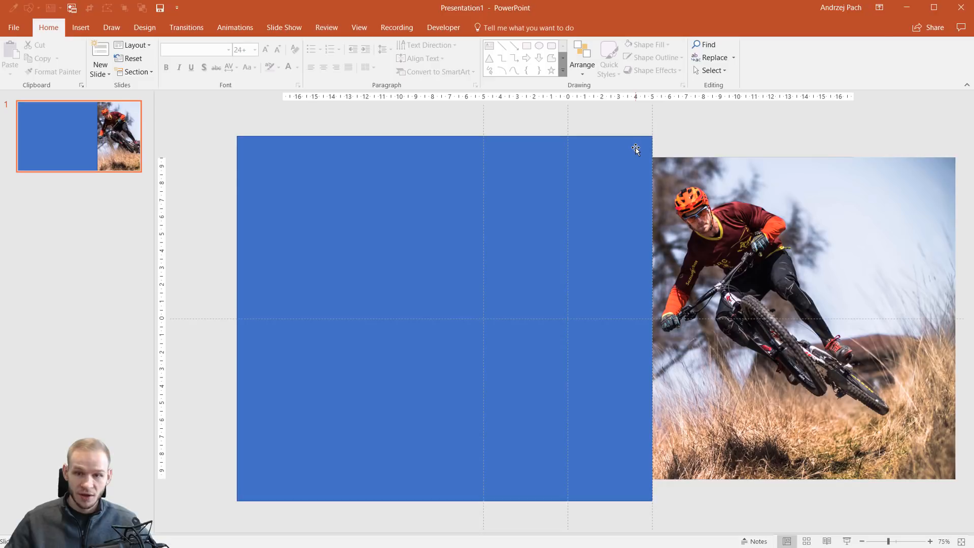
{"action": "left_click", "coordinate": [435, 311]}
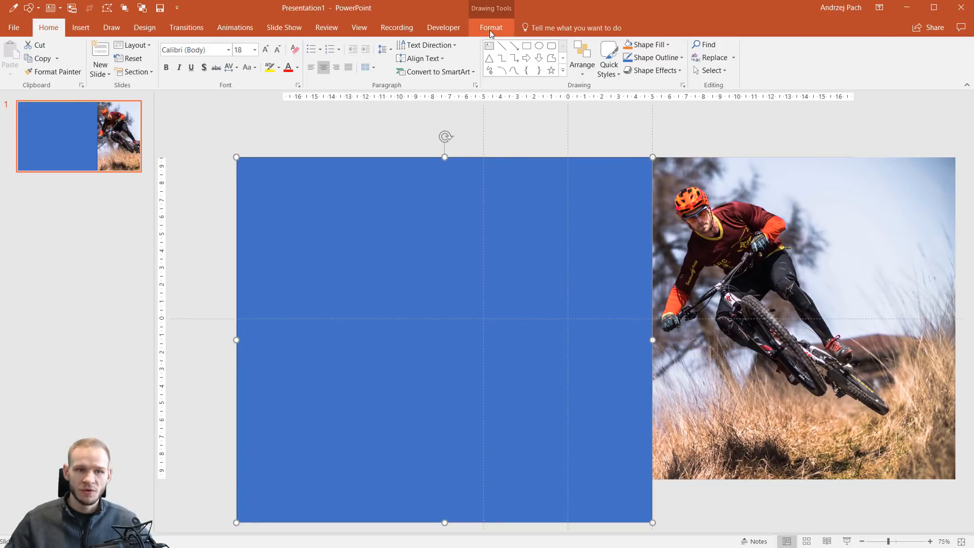
Step: Start Edit Points on the blue rectangle to slant its right edge diagonally
{"action": "left_click", "coordinate": [113, 44]}
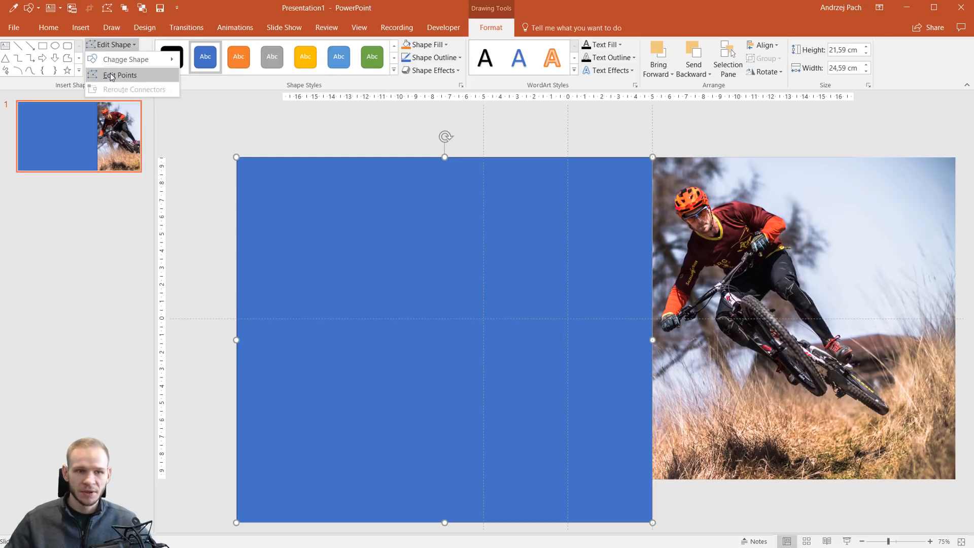
{"action": "left_click", "coordinate": [119, 75]}
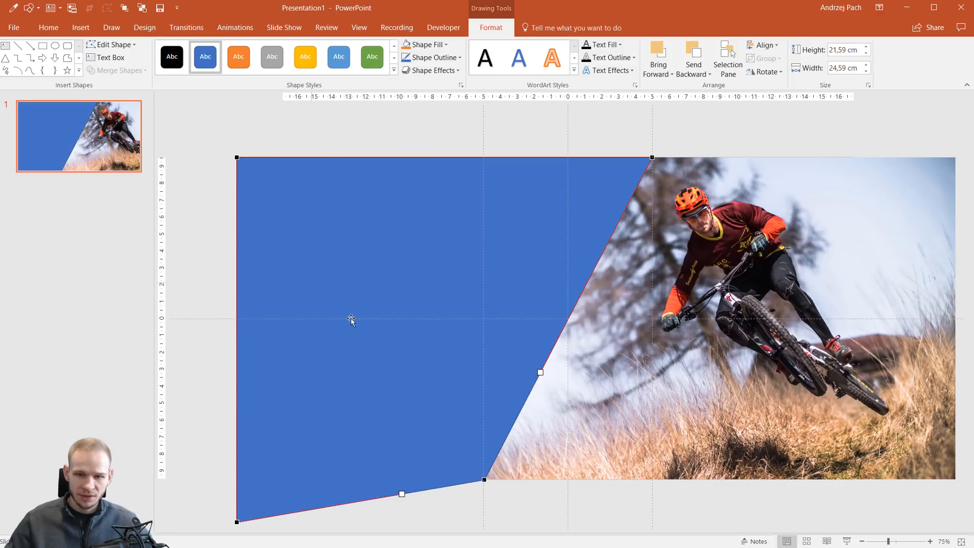
{"action": "mouse_move", "coordinate": [644, 170]}
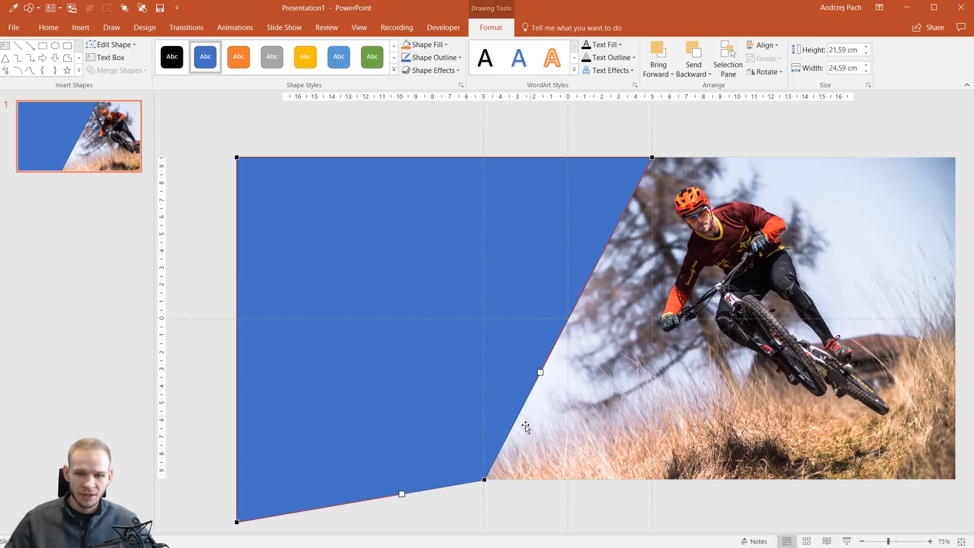
{"action": "mouse_move", "coordinate": [615, 334]}
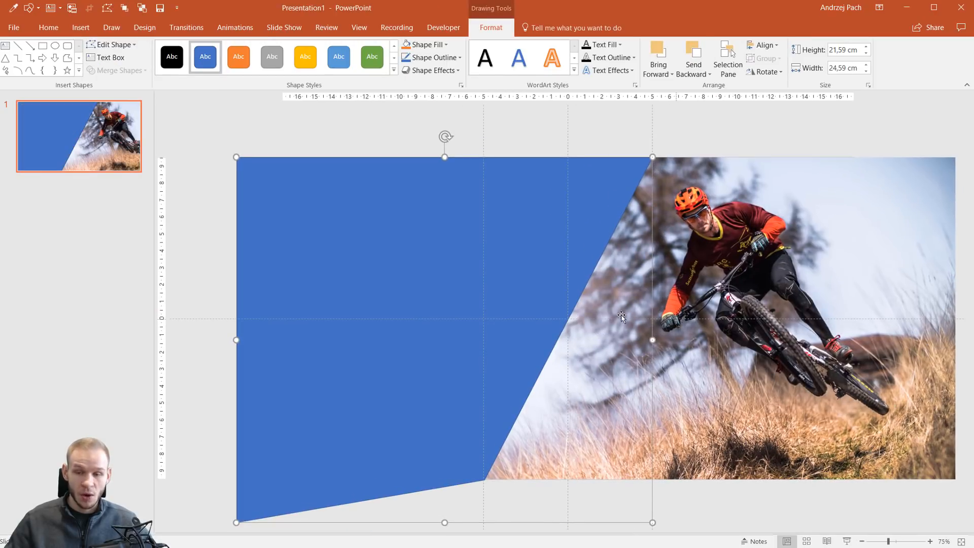
{"action": "mouse_move", "coordinate": [687, 246]}
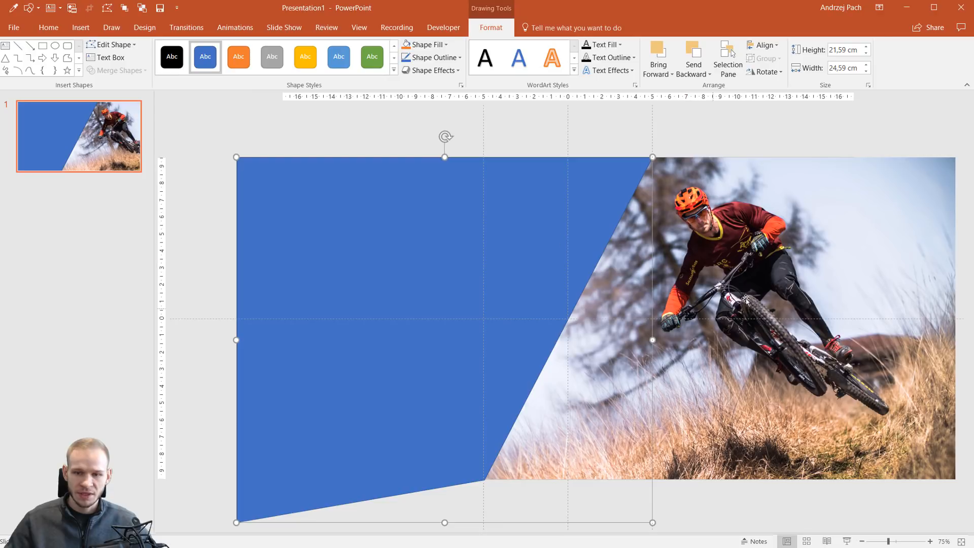
Step: Subtract the blue diagonal shape from the biker photo using Merge Shapes
{"action": "left_click", "coordinate": [754, 400]}
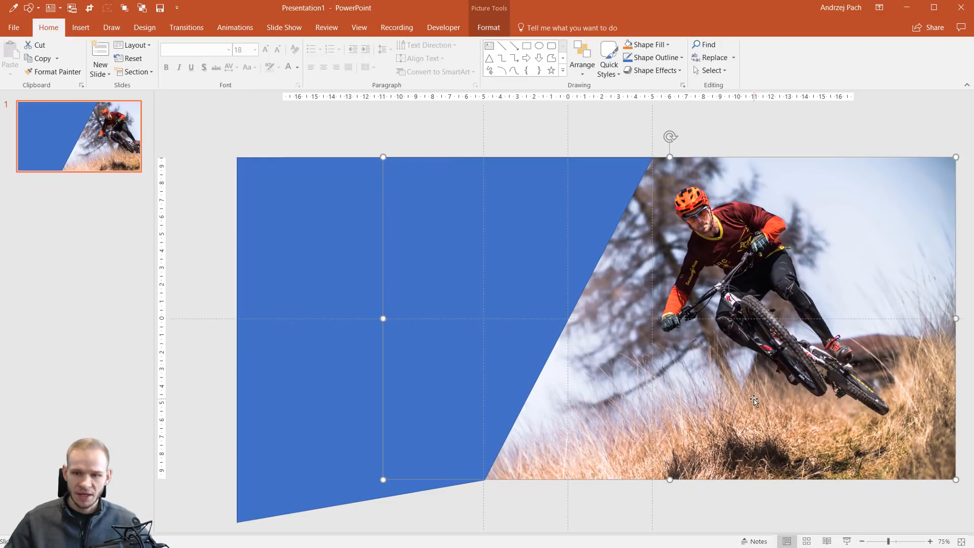
{"action": "mouse_move", "coordinate": [296, 207]}
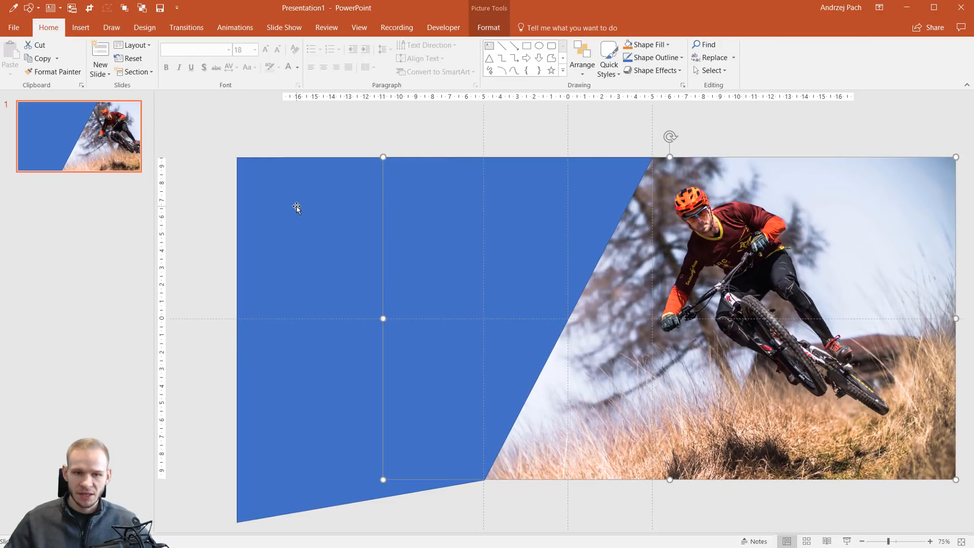
{"action": "left_click", "coordinate": [296, 208]}
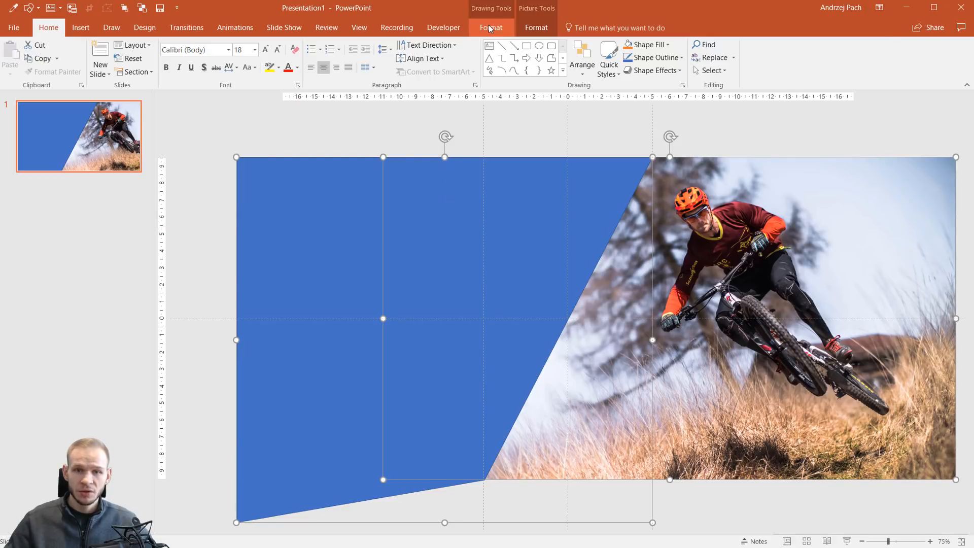
{"action": "left_click", "coordinate": [490, 27]}
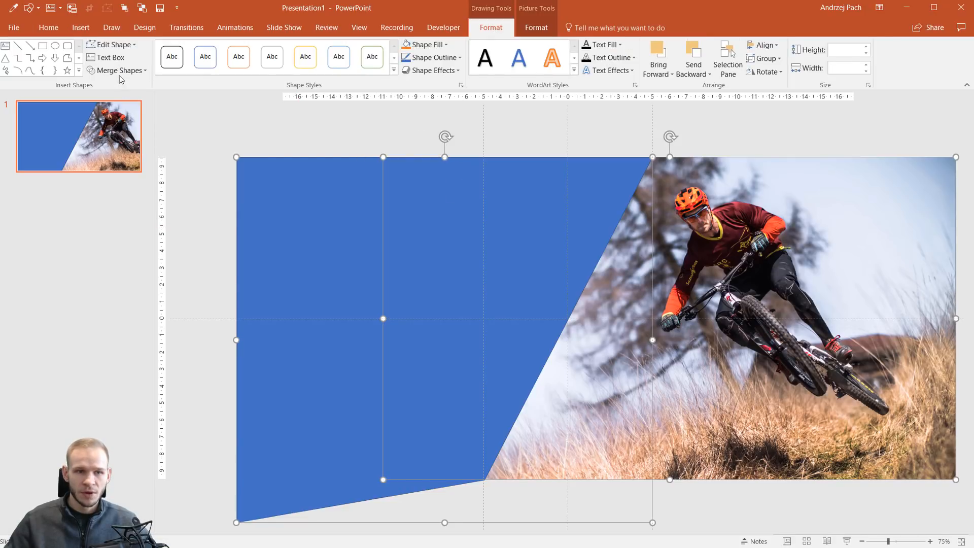
{"action": "left_click", "coordinate": [117, 70]}
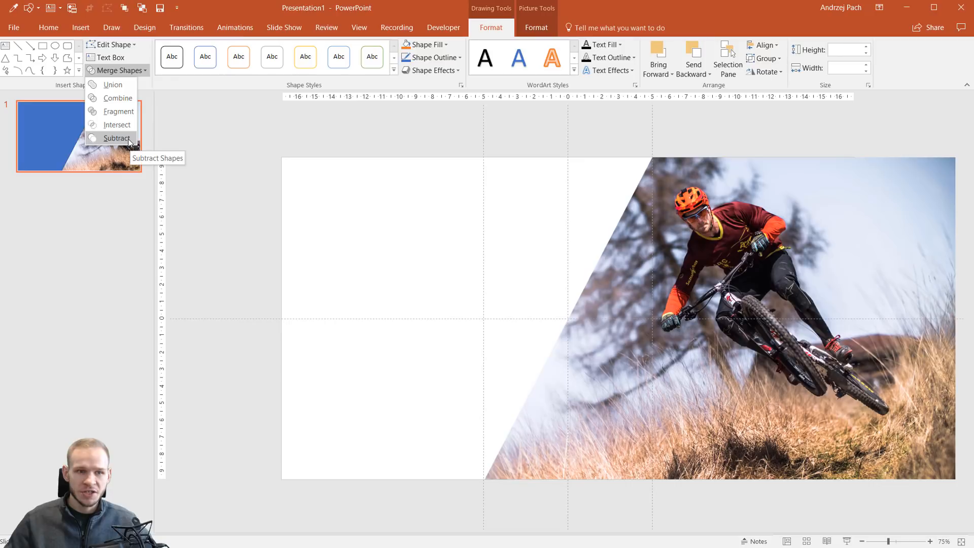
{"action": "left_click", "coordinate": [117, 138]}
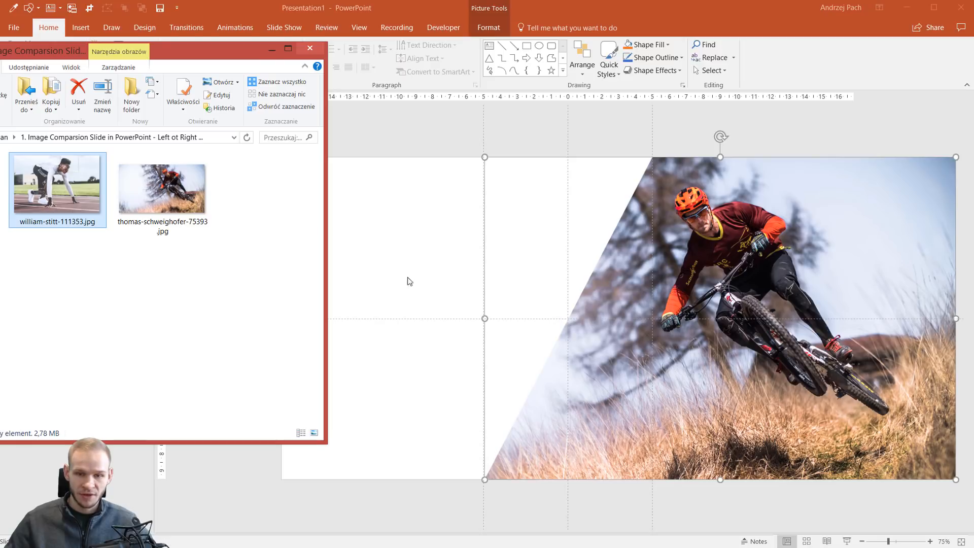
Step: Insert the runner photo, send it behind the biker photo and move it to the left edge
{"action": "double_click", "coordinate": [57, 182]}
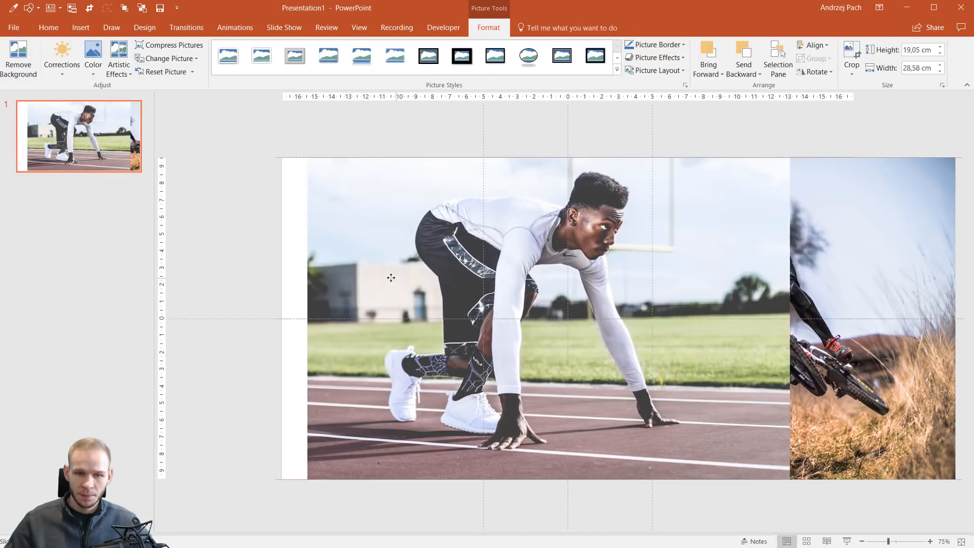
{"action": "left_click", "coordinate": [390, 278]}
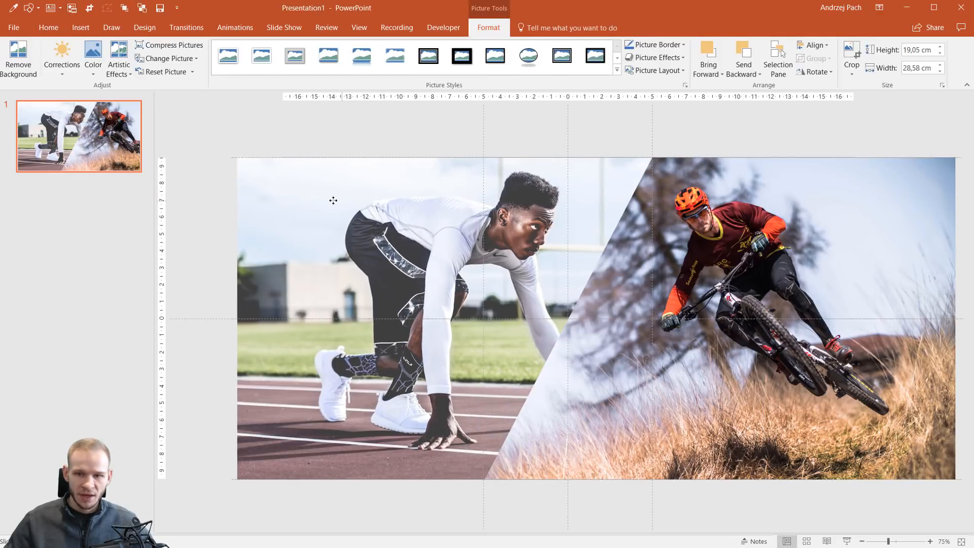
{"action": "left_click_drag", "start_coordinate": [334, 201], "coordinate": [264, 189]}
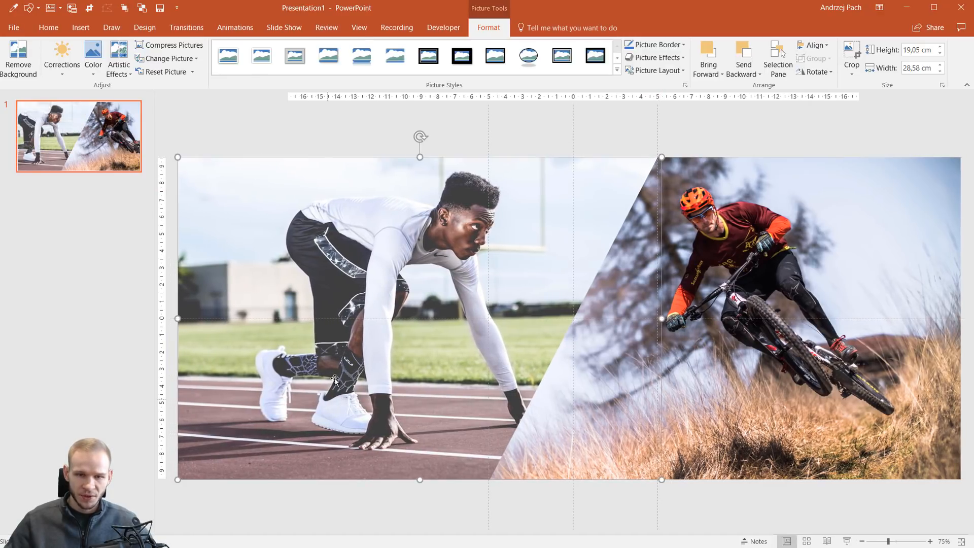
{"action": "left_click", "coordinate": [852, 59]}
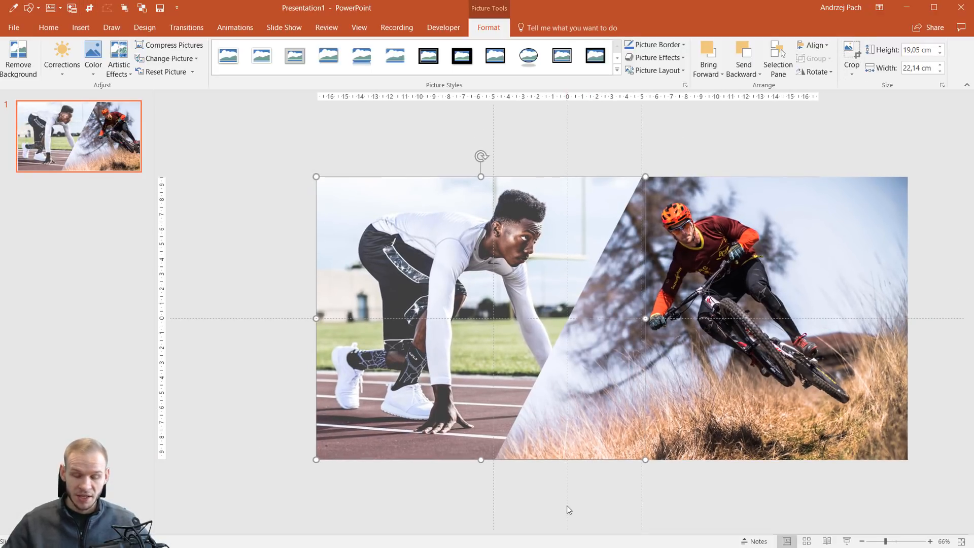
{"action": "mouse_move", "coordinate": [832, 203]}
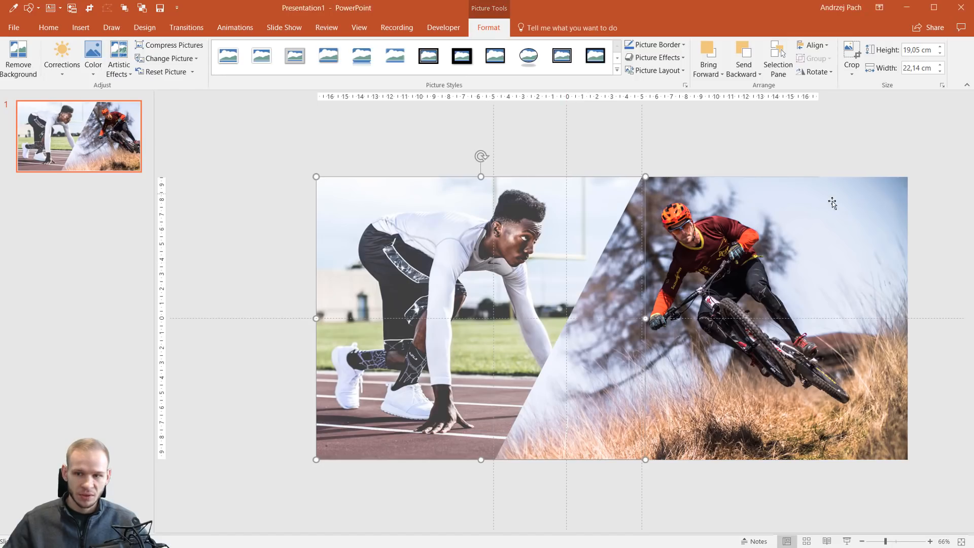
{"action": "mouse_move", "coordinate": [822, 180]}
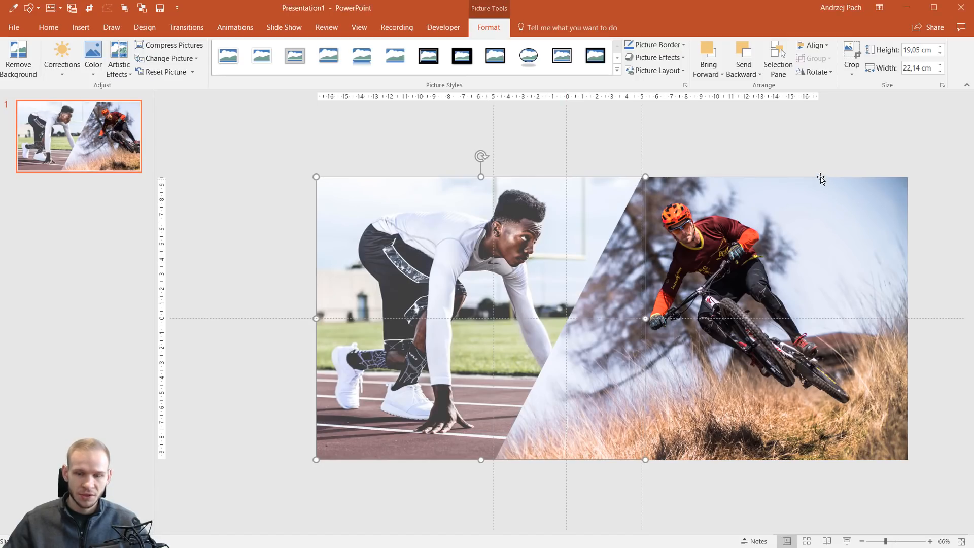
Step: Draw a rectangle over the biker photo's right overhang and subtract it away
{"action": "left_click", "coordinate": [81, 27]}
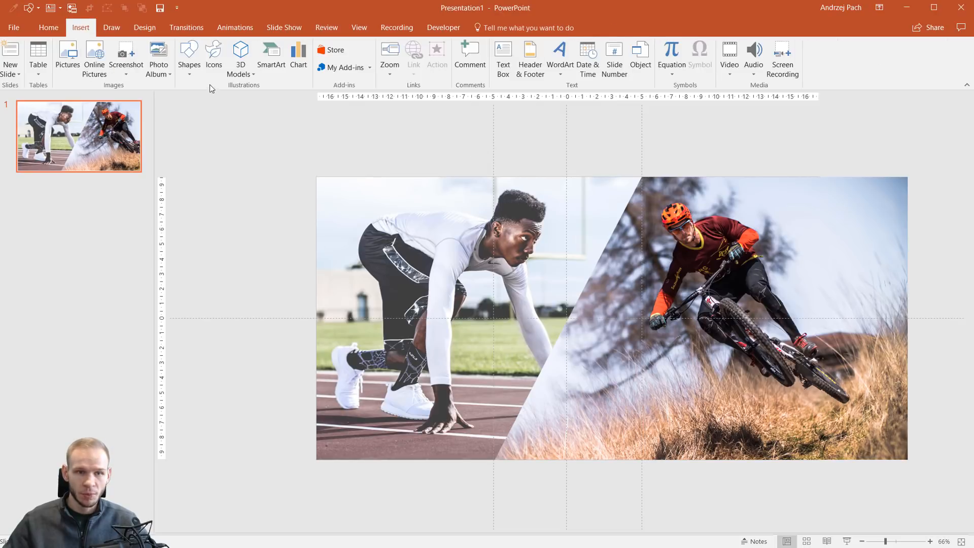
{"action": "left_click", "coordinate": [189, 59]}
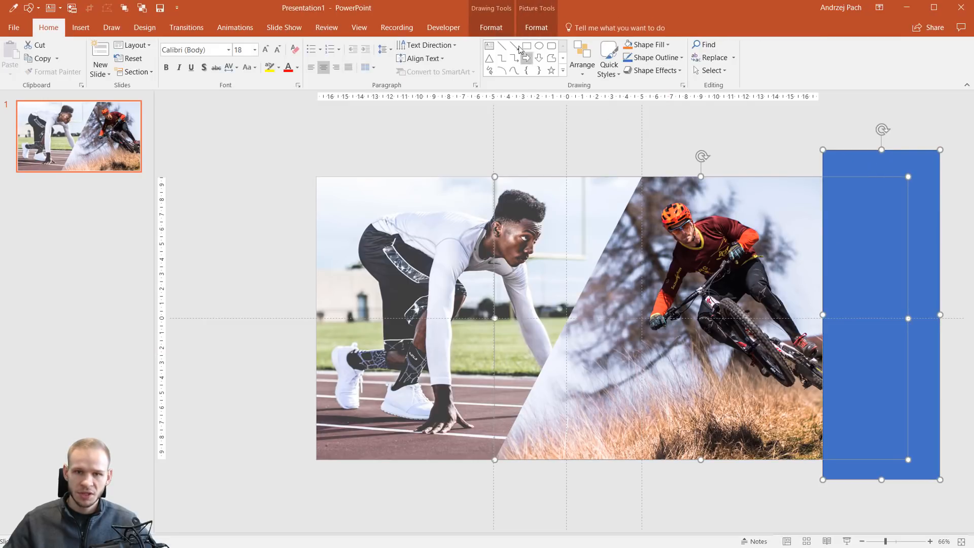
{"action": "left_click", "coordinate": [115, 70]}
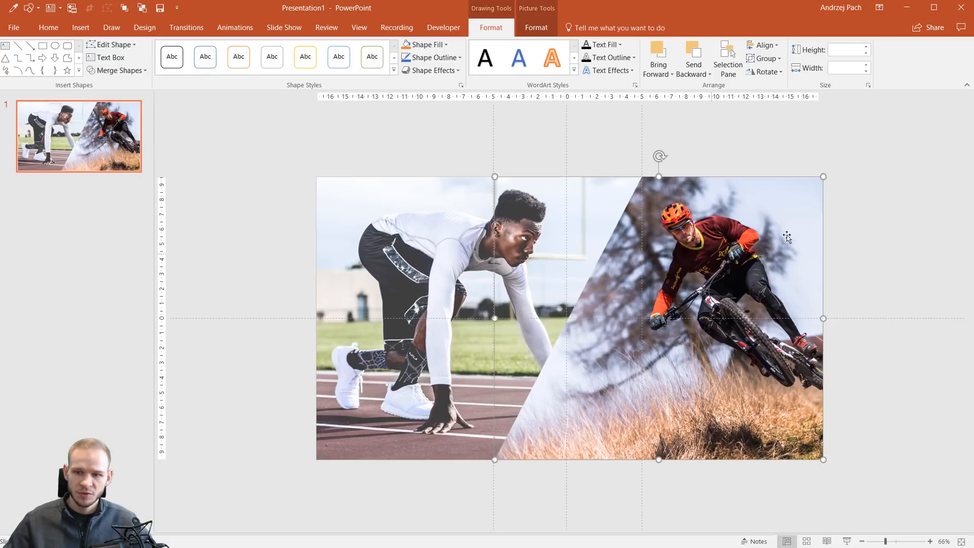
{"action": "left_click", "coordinate": [48, 28]}
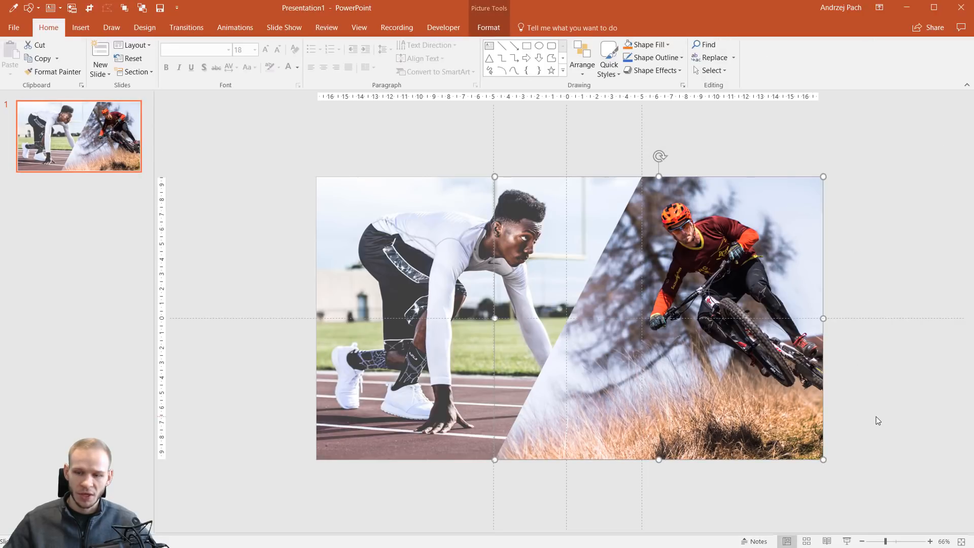
Step: Crop the runner photo so it fits the slide edge cleanly
{"action": "left_click", "coordinate": [718, 254]}
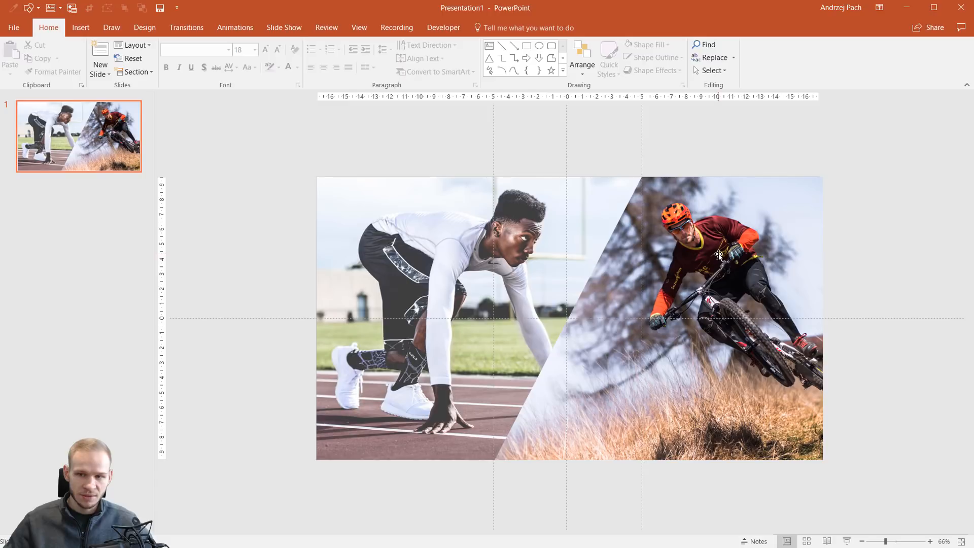
{"action": "left_click", "coordinate": [721, 248]}
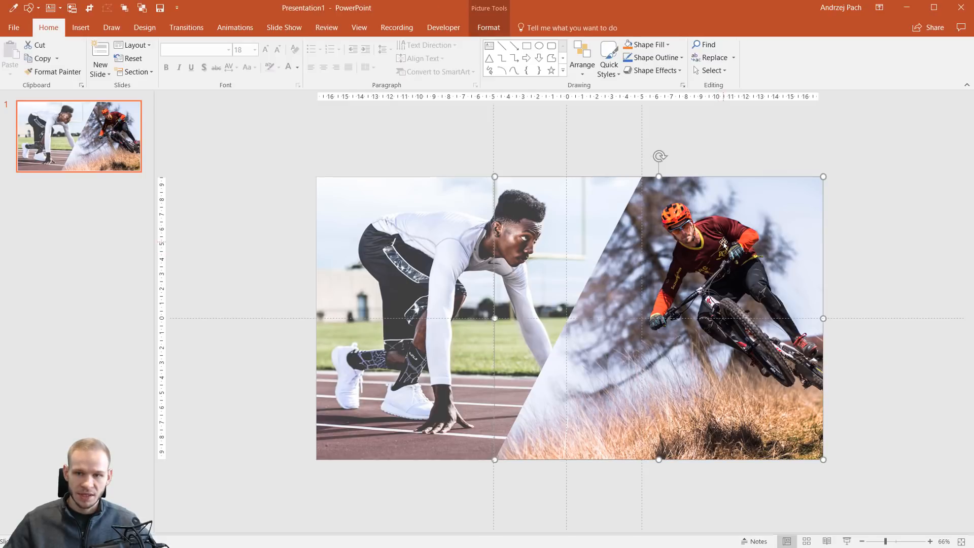
{"action": "left_click", "coordinate": [488, 27]}
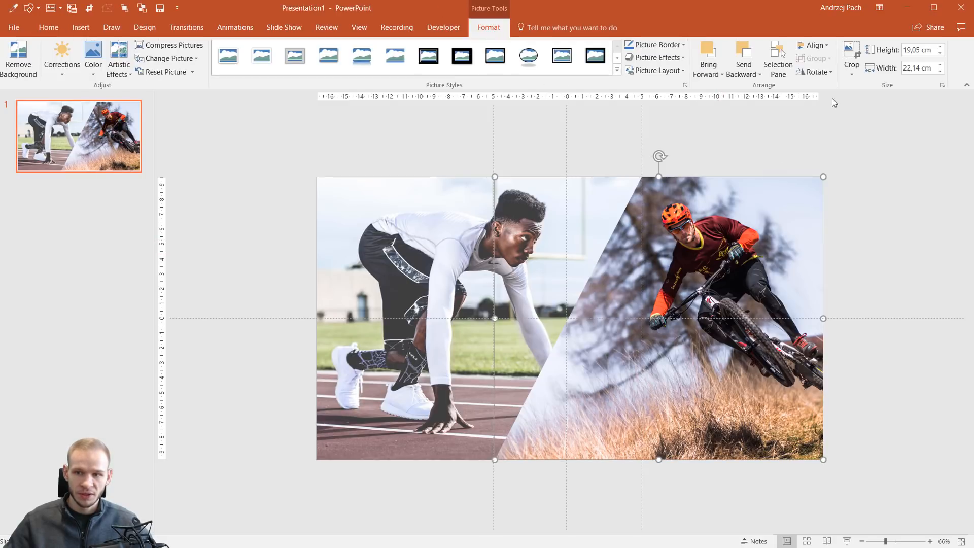
{"action": "left_click", "coordinate": [851, 56]}
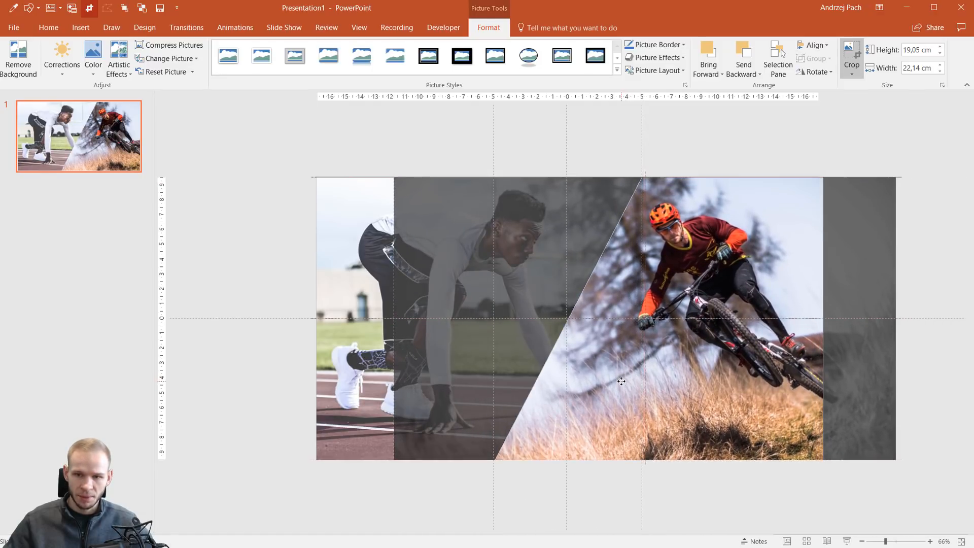
{"action": "left_click", "coordinate": [851, 56]}
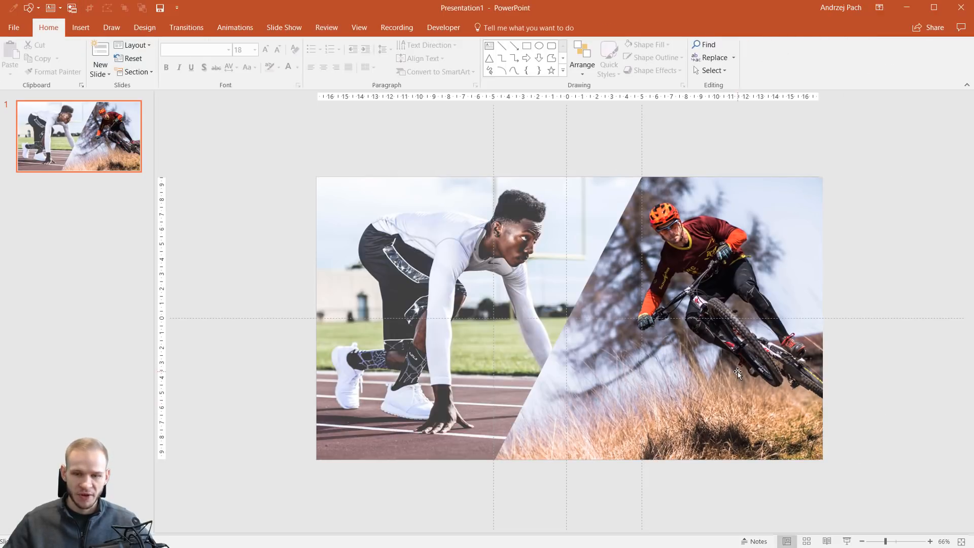
{"action": "mouse_move", "coordinate": [602, 137]}
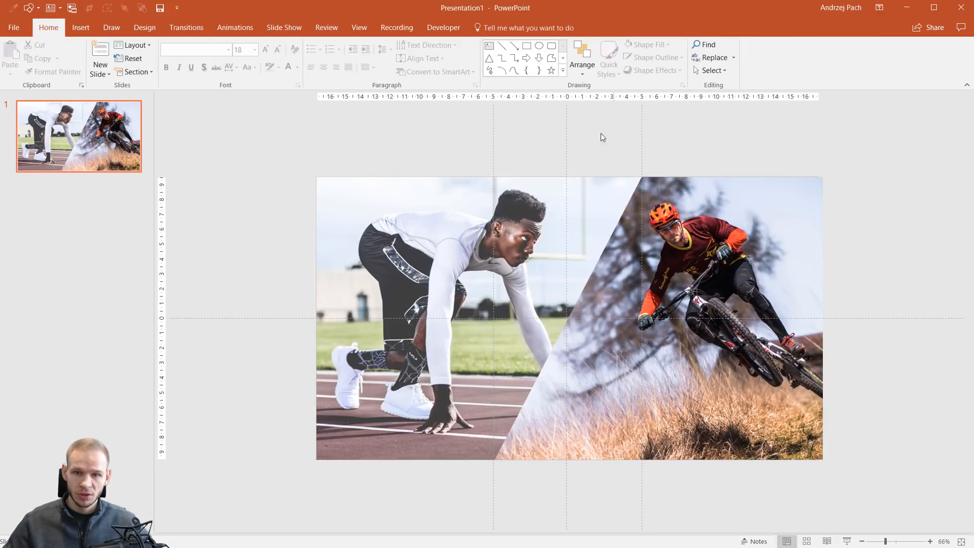
Step: Hide the alignment guides to leave a clean diagonal two-photo split
{"action": "left_click", "coordinate": [359, 28]}
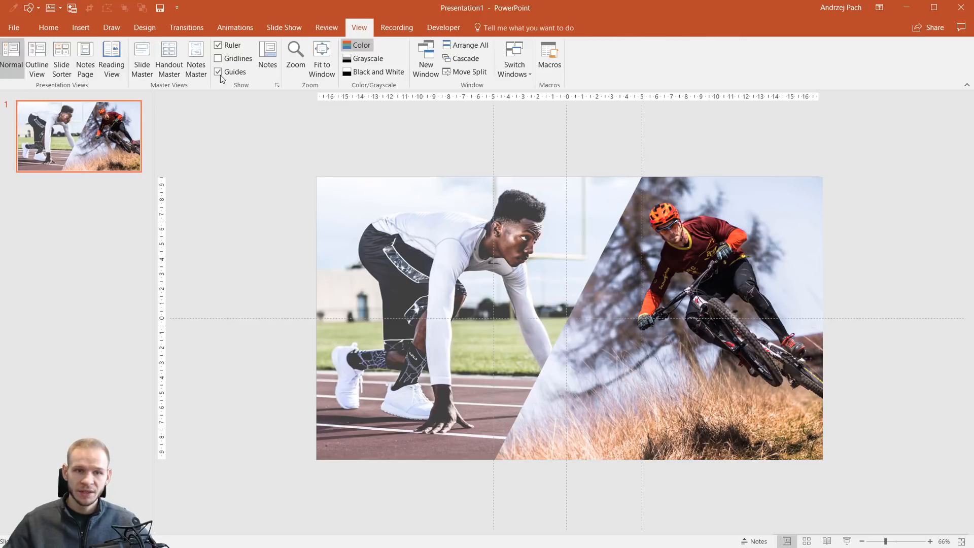
{"action": "left_click", "coordinate": [219, 72]}
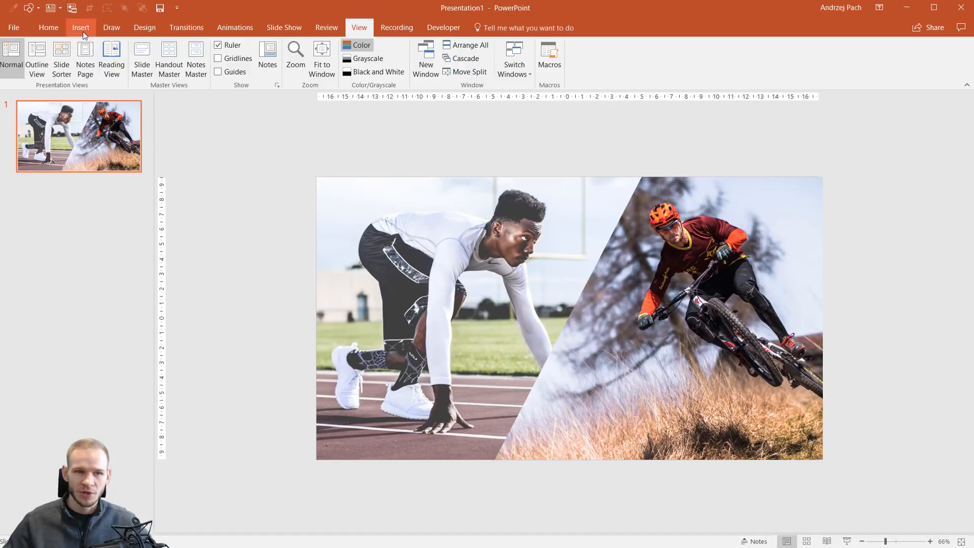
Step: Insert a line shape along the photo seam and fill it red
{"action": "left_click", "coordinate": [81, 27]}
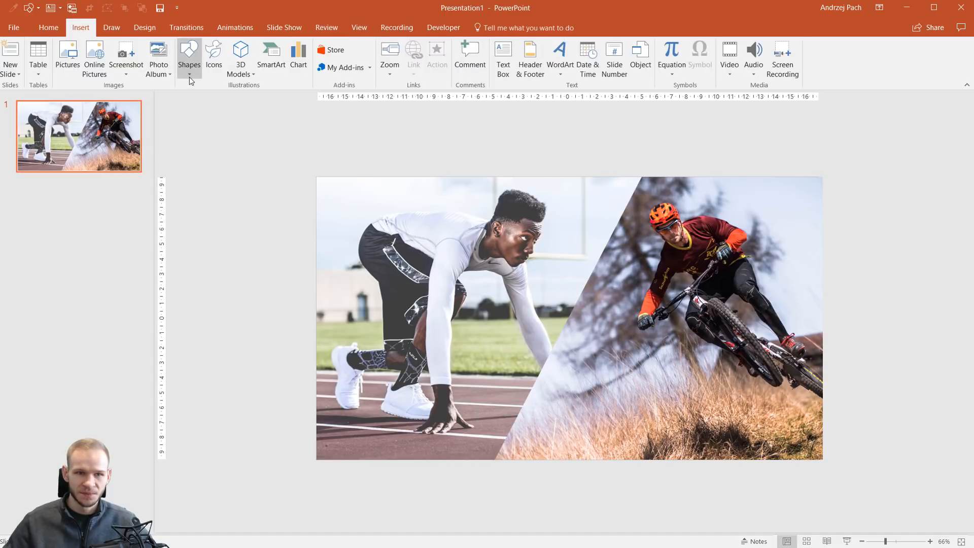
{"action": "left_click", "coordinate": [189, 59]}
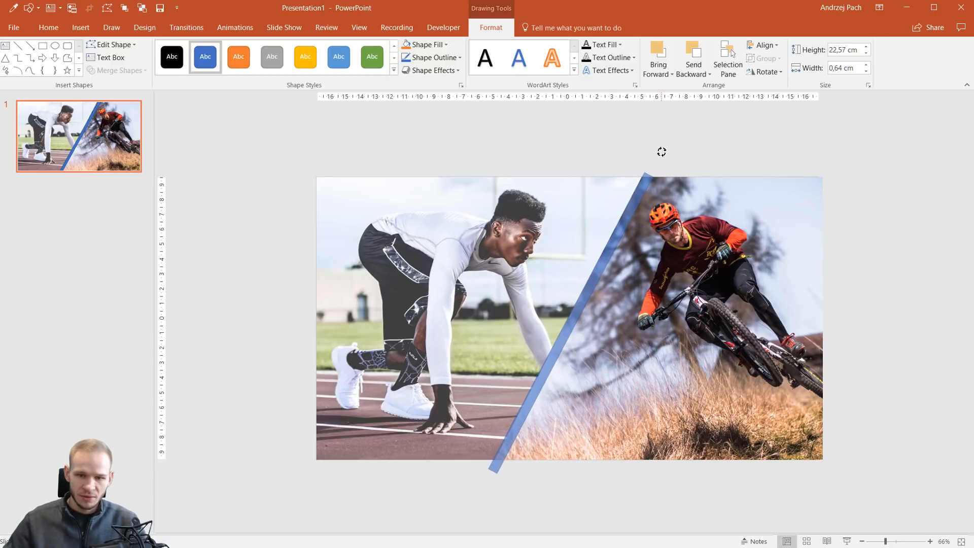
{"action": "left_click", "coordinate": [568, 320]}
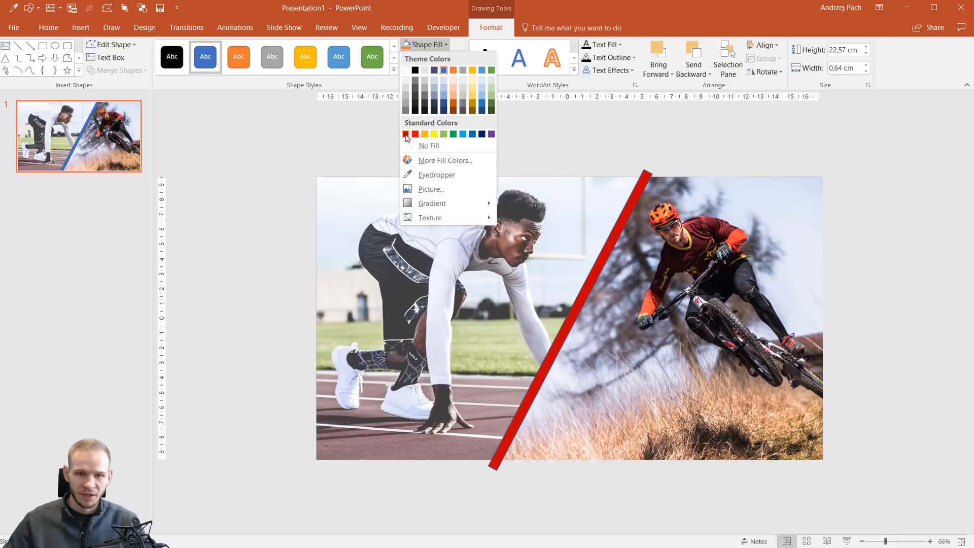
{"action": "left_click", "coordinate": [457, 57]}
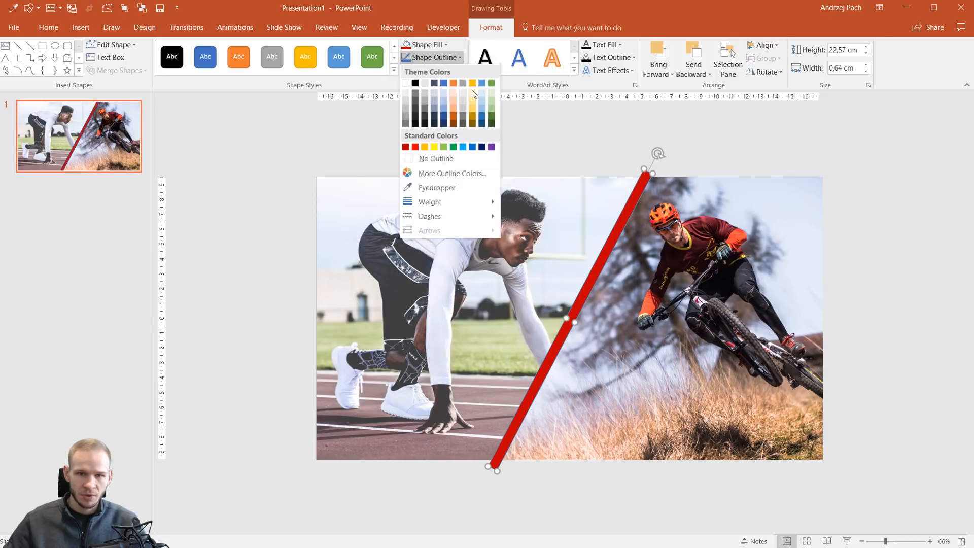
Step: Remove the line's outline and recolour it orange to finish the diagonal accent
{"action": "left_click", "coordinate": [462, 164]}
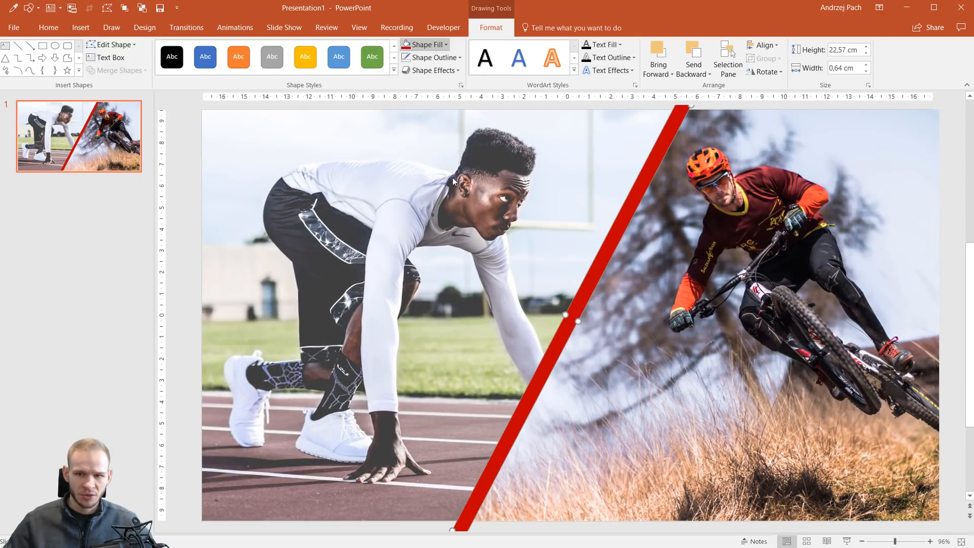
{"action": "left_click", "coordinate": [424, 44]}
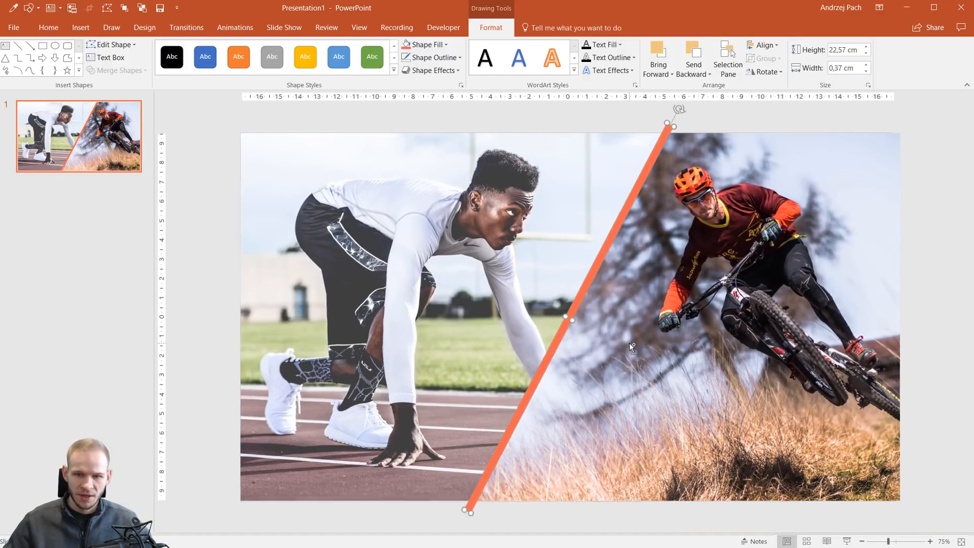
{"action": "left_click", "coordinate": [872, 347]}
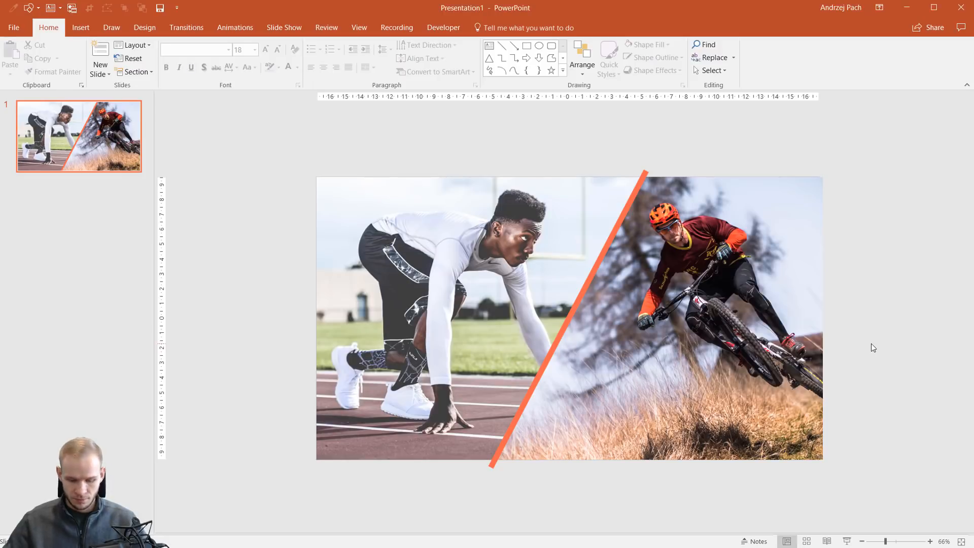
{"action": "mouse_move", "coordinate": [437, 356]}
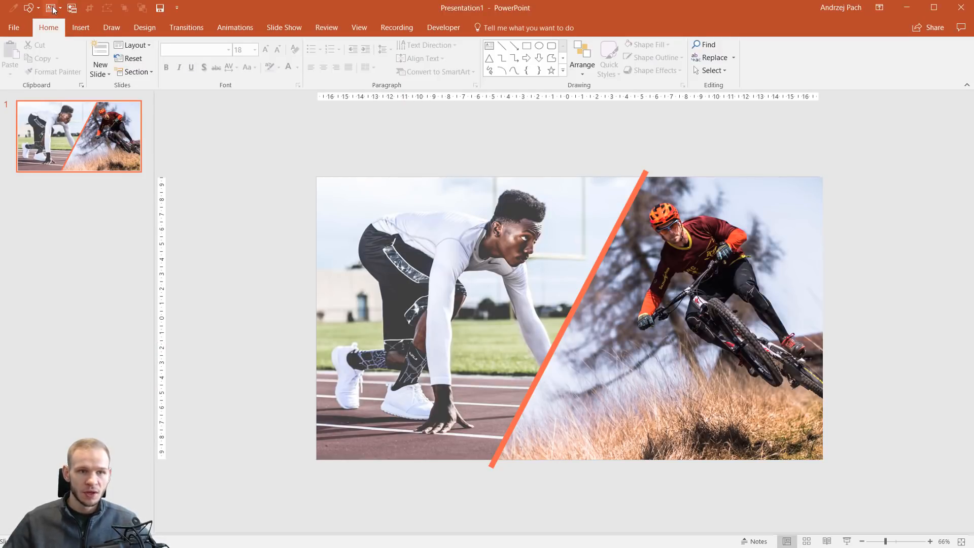
Step: Toggle between the Insert and Home ribbons, finishing on Insert with the slide unchanged
{"action": "left_click", "coordinate": [81, 28]}
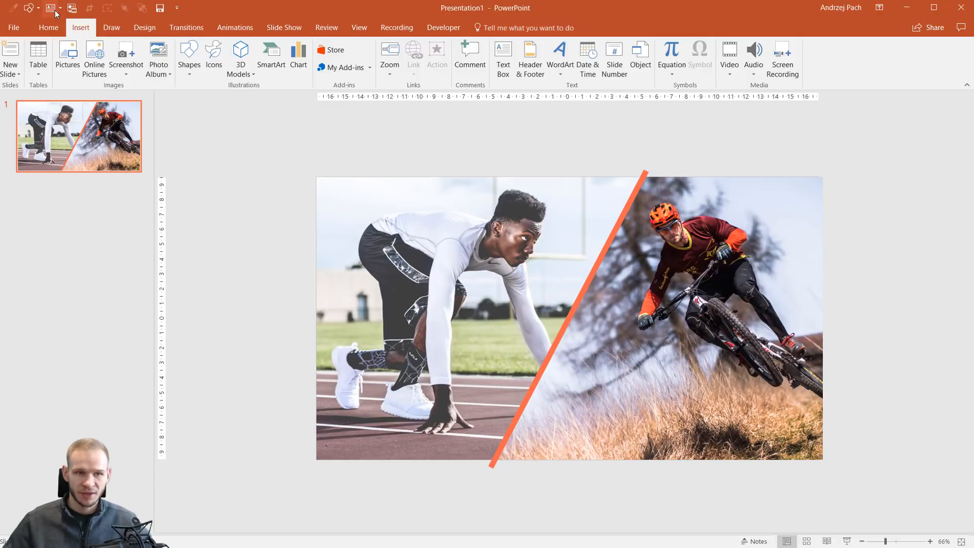
{"action": "left_click", "coordinate": [502, 57]}
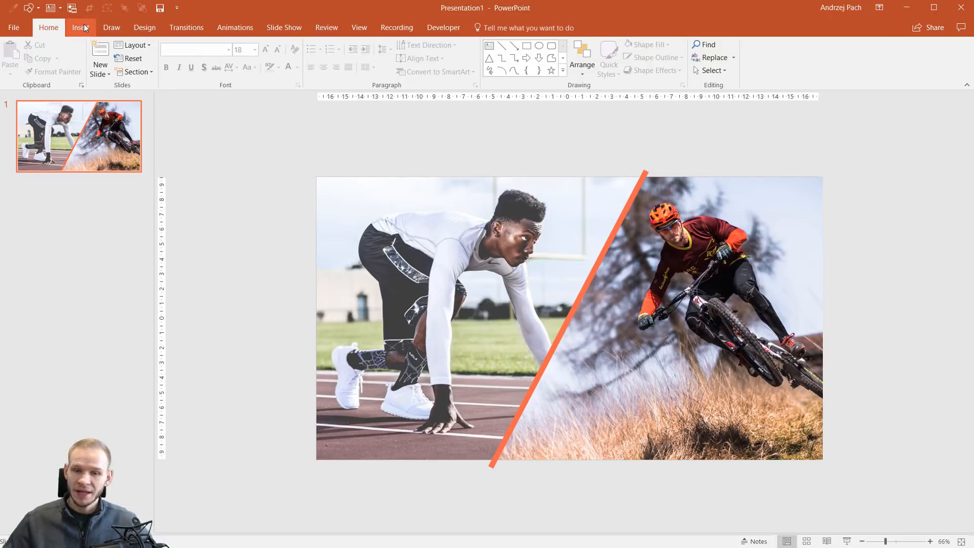
{"action": "mouse_move", "coordinate": [491, 276]}
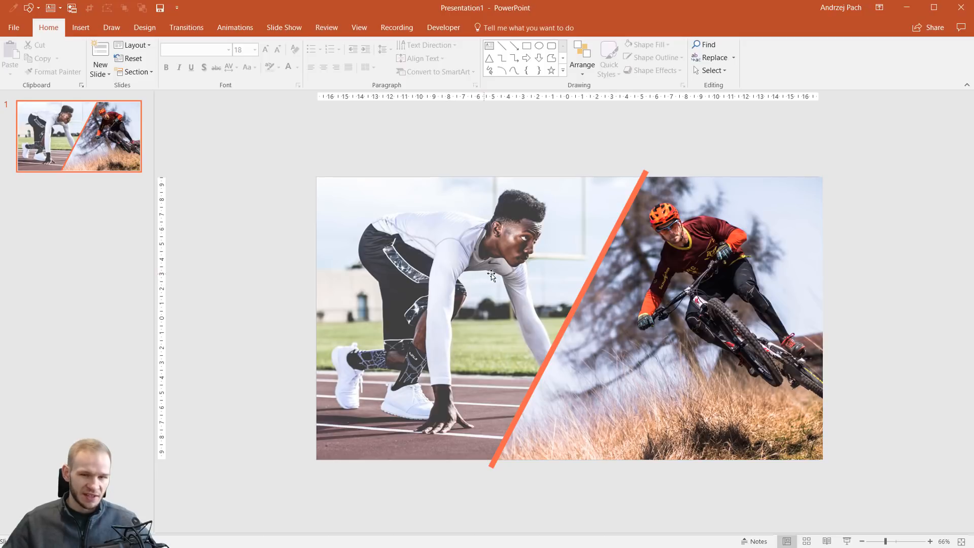
{"action": "left_click", "coordinate": [80, 27]}
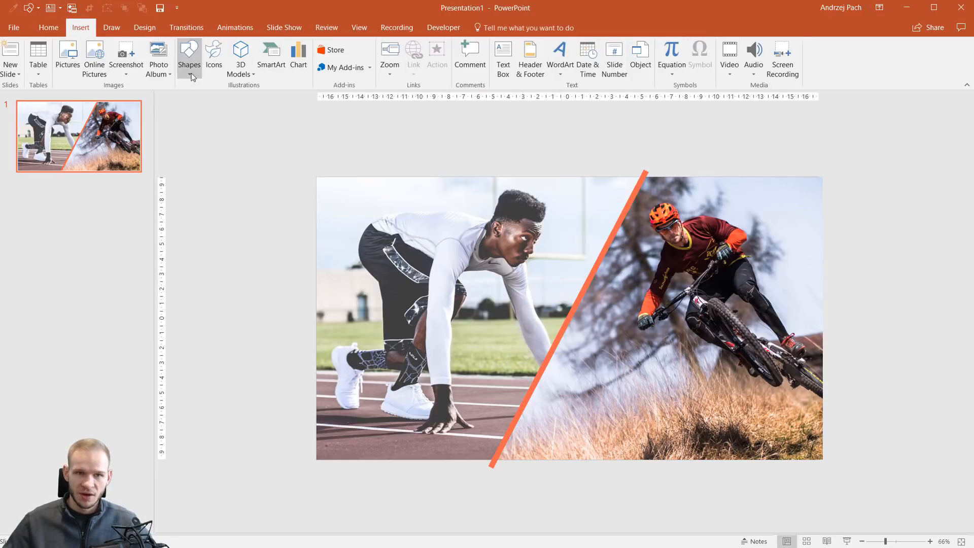
Step: Draw a rectangle covering the whole slide and bring up its Format Shape settings
{"action": "left_click", "coordinate": [189, 58]}
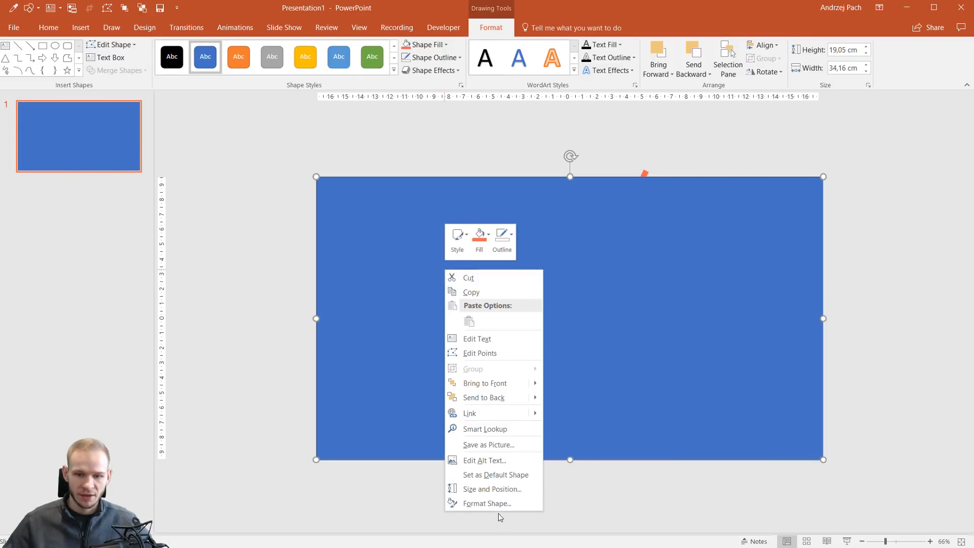
{"action": "left_click", "coordinate": [488, 503]}
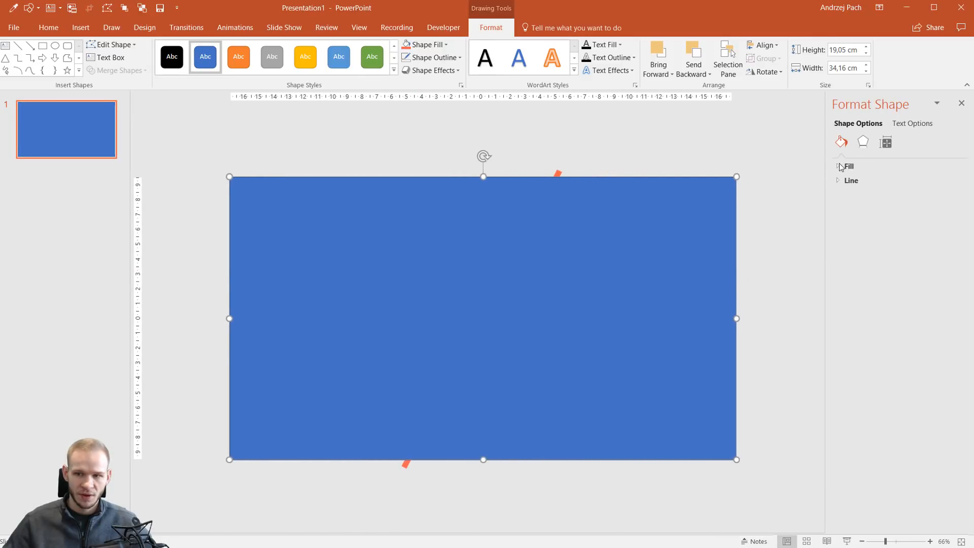
Step: Give the rectangle a gradient fill, remove the extra stop and select a stop to edit
{"action": "left_click", "coordinate": [848, 165]}
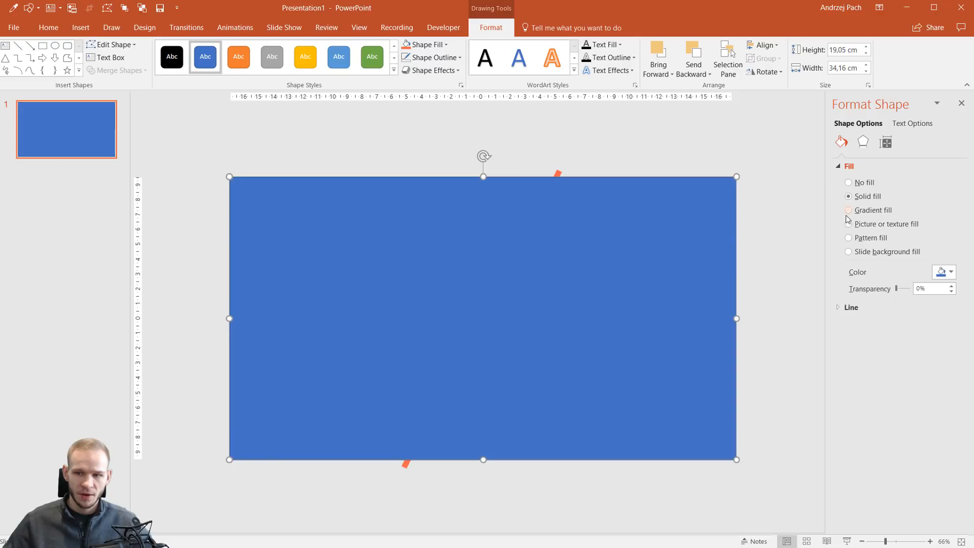
{"action": "left_click", "coordinate": [849, 211]}
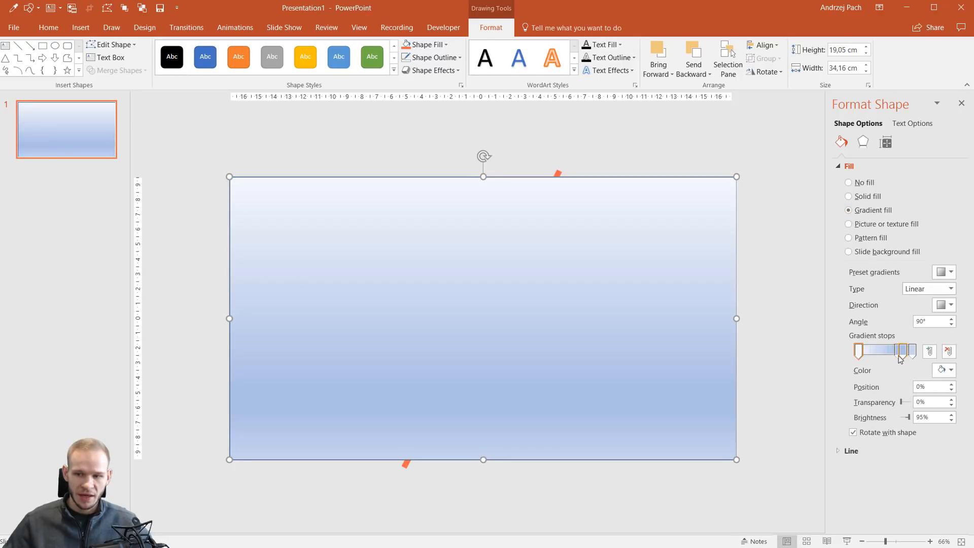
{"action": "left_click", "coordinate": [949, 351]}
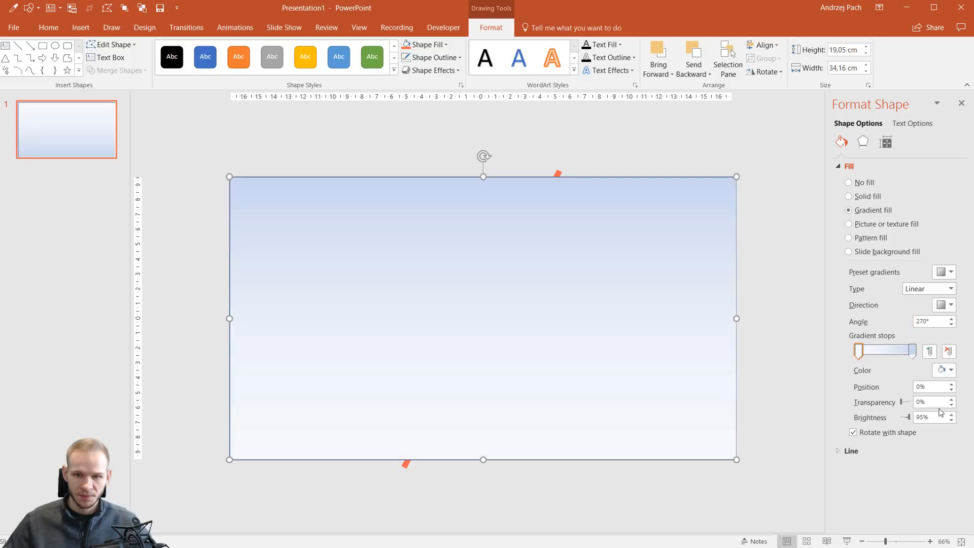
{"action": "left_click", "coordinate": [945, 370]}
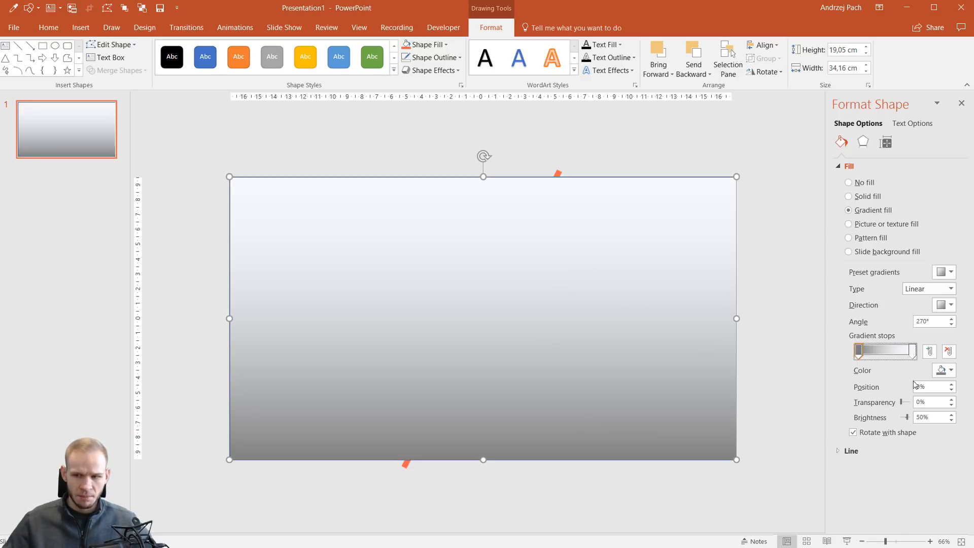
Step: Colour the gradient stops orange then black for a dark semi-transparent overlay
{"action": "left_click", "coordinate": [951, 369]}
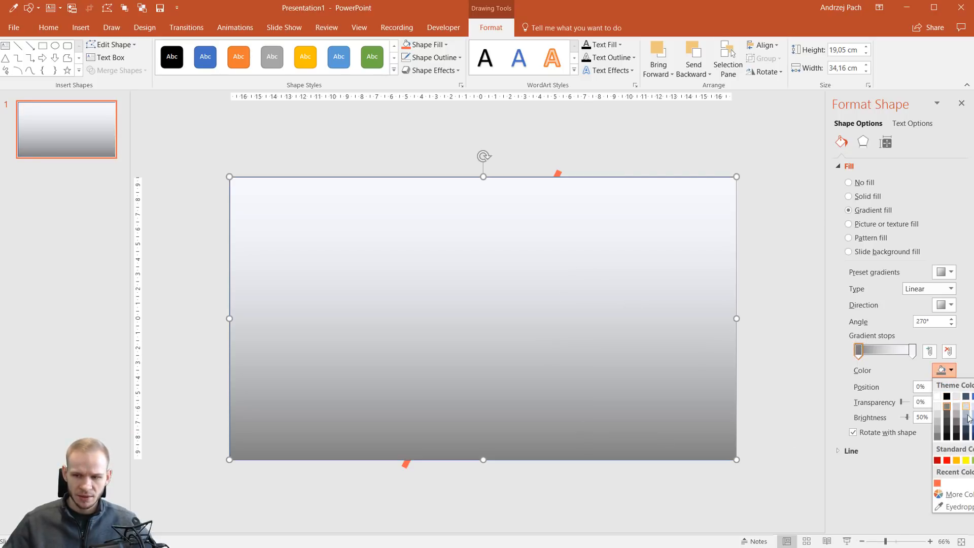
{"action": "mouse_move", "coordinate": [942, 461]}
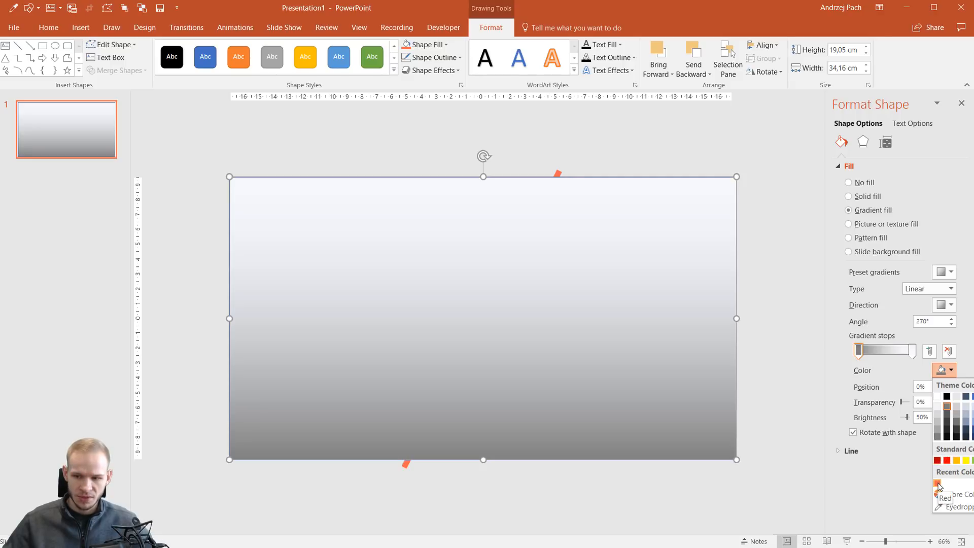
{"action": "left_click", "coordinate": [938, 486]}
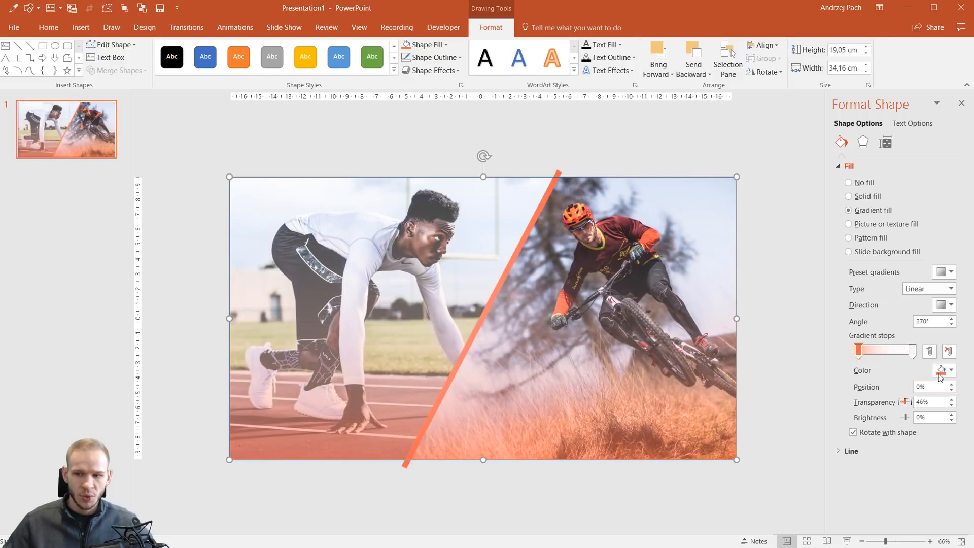
{"action": "mouse_move", "coordinate": [945, 371]}
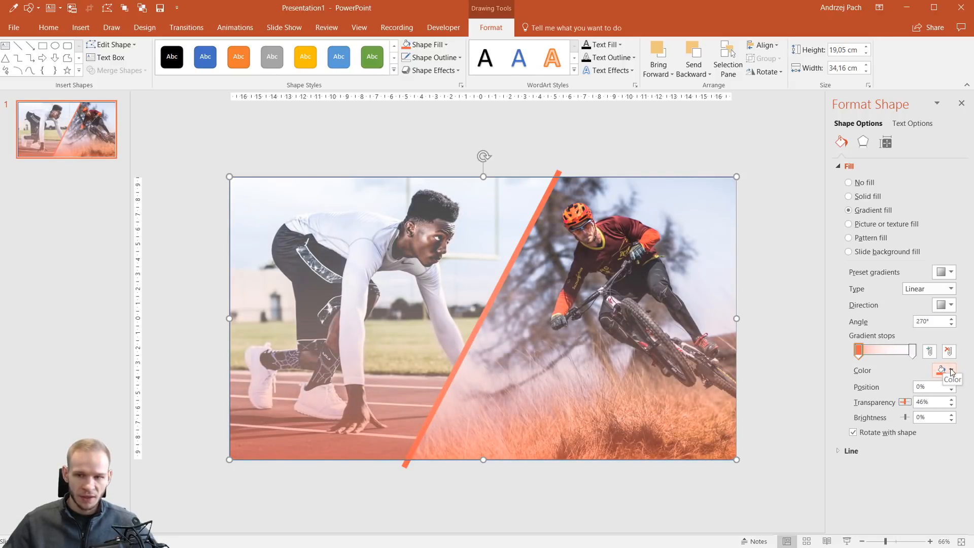
{"action": "left_click", "coordinate": [951, 370]}
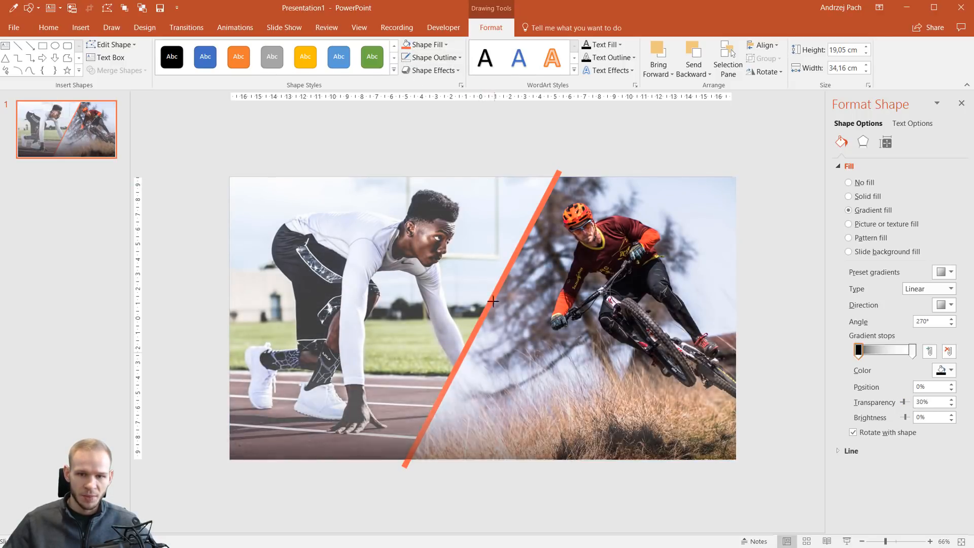
{"action": "mouse_move", "coordinate": [489, 228]}
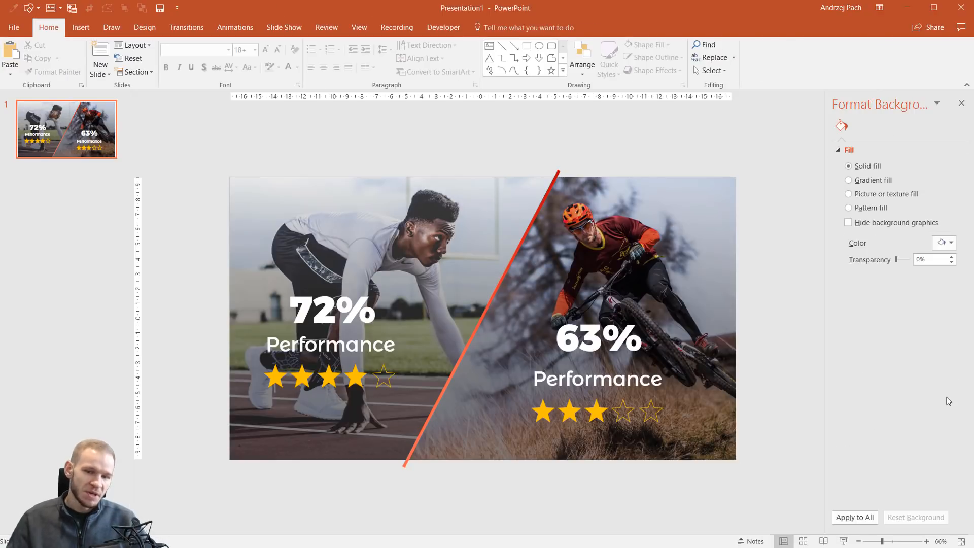
{"action": "mouse_move", "coordinate": [856, 268]}
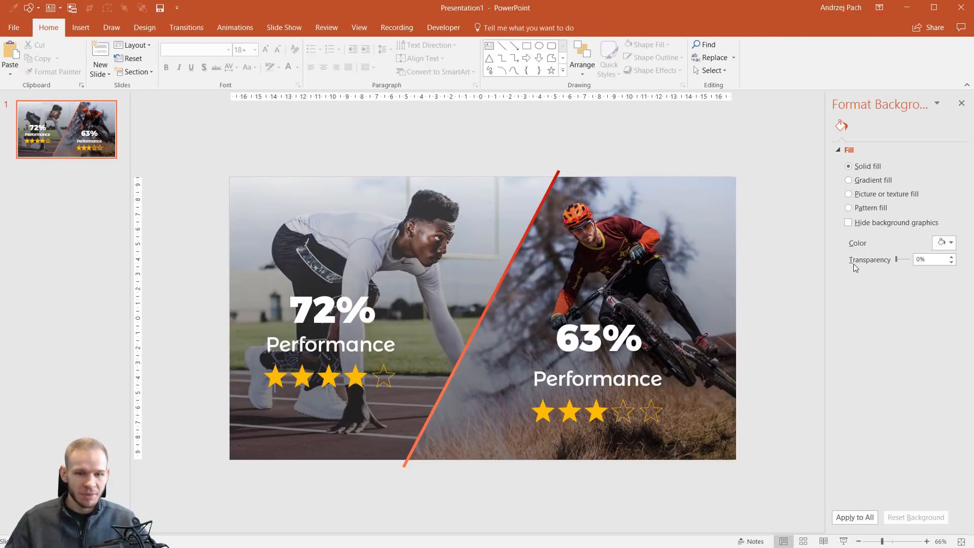
{"action": "mouse_move", "coordinate": [333, 390]}
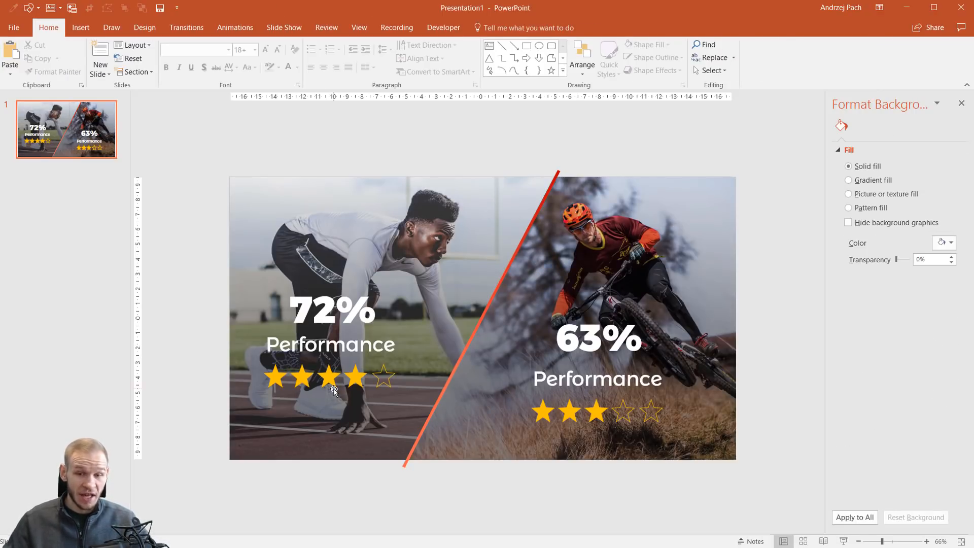